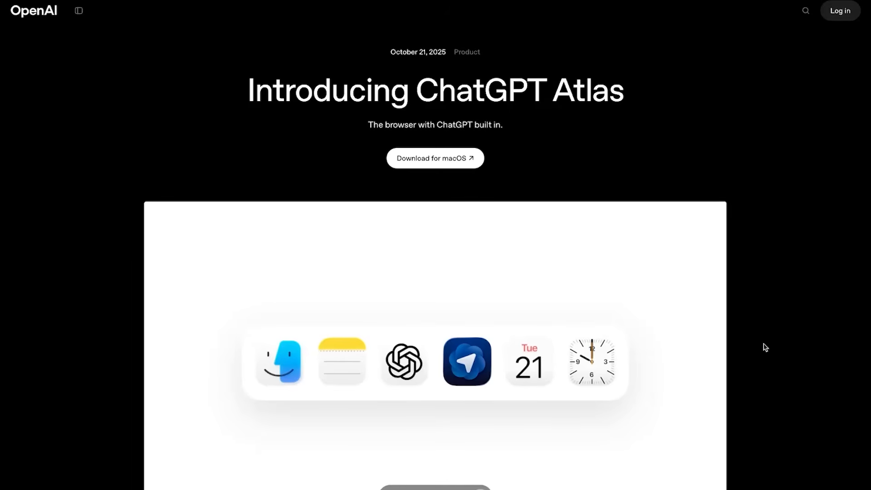
Go to the Vrbo site and bring up Ask ChatGPT about the Sunday River A-Frame listing
{"action": "scroll", "scroll_direction": "down", "scroll_amount": 3}
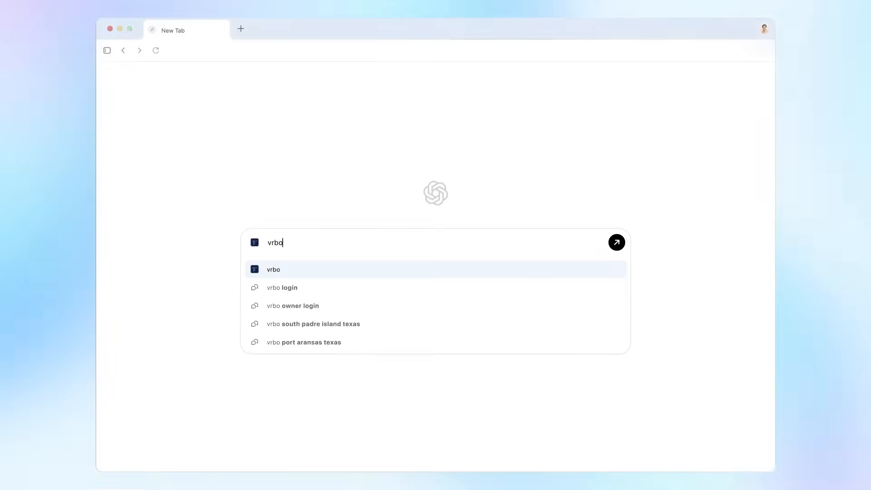
{"action": "left_click", "coordinate": [273, 270]}
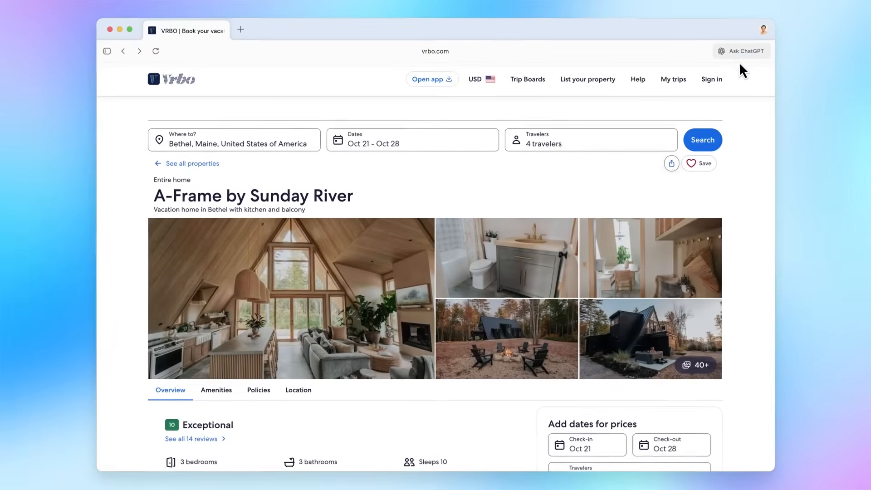
{"action": "left_click", "coordinate": [742, 51]}
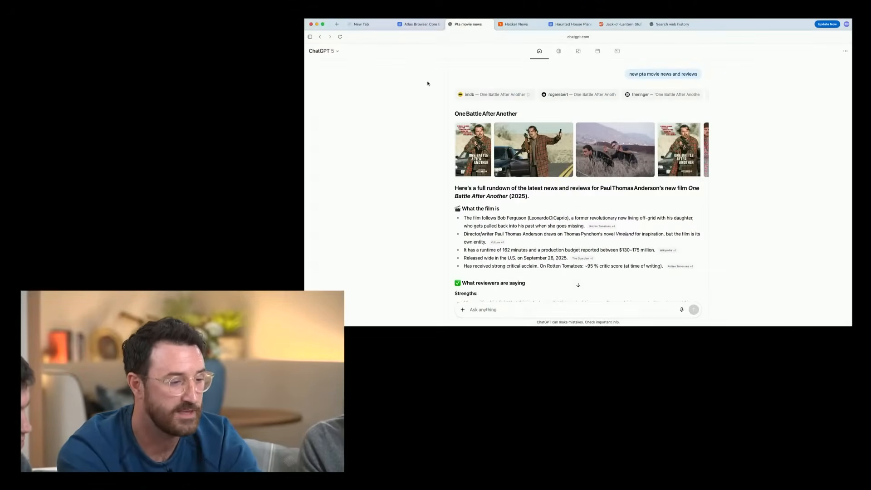
{"action": "mouse_move", "coordinate": [558, 51]}
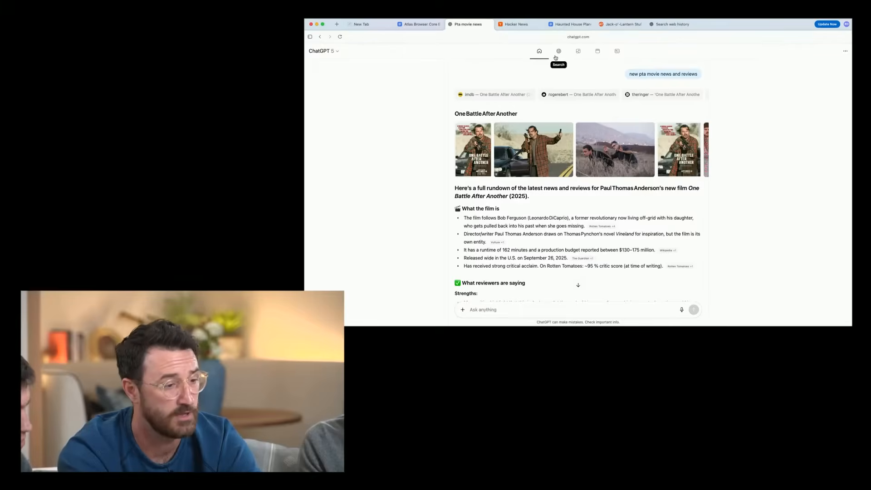
{"action": "left_click", "coordinate": [558, 51]}
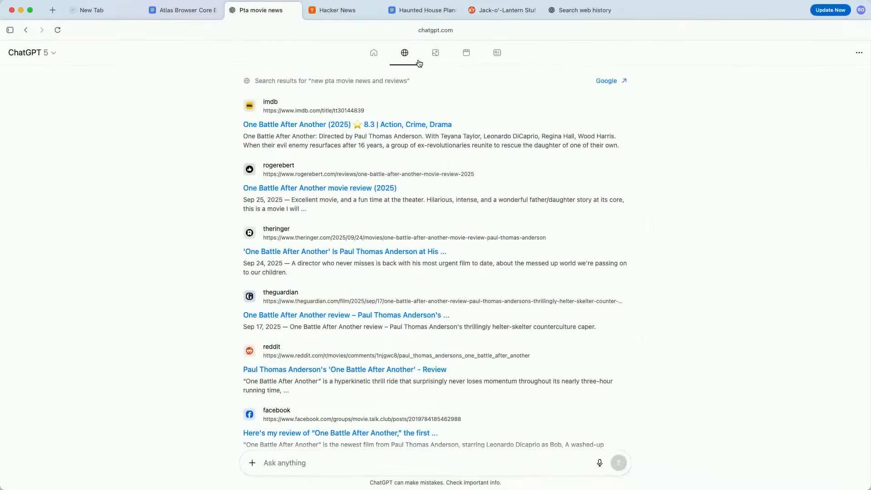
{"action": "left_click", "coordinate": [436, 52]}
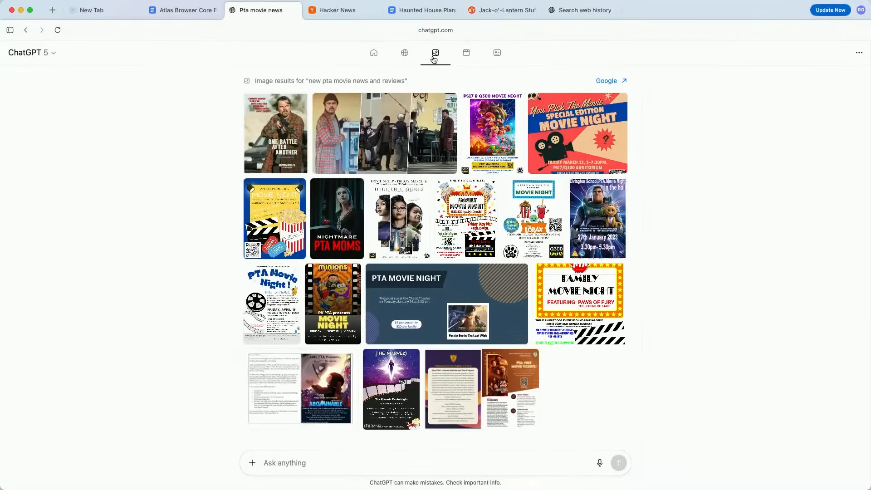
{"action": "left_click", "coordinate": [467, 53]}
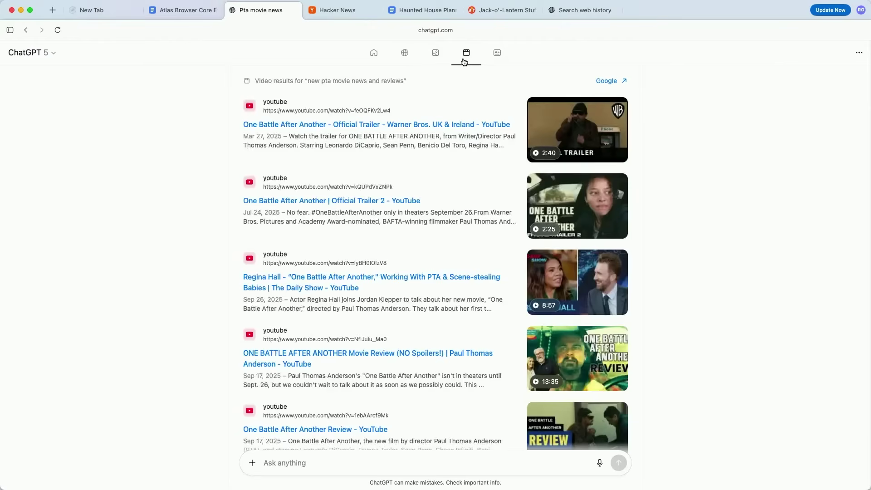
{"action": "left_click", "coordinate": [496, 52]}
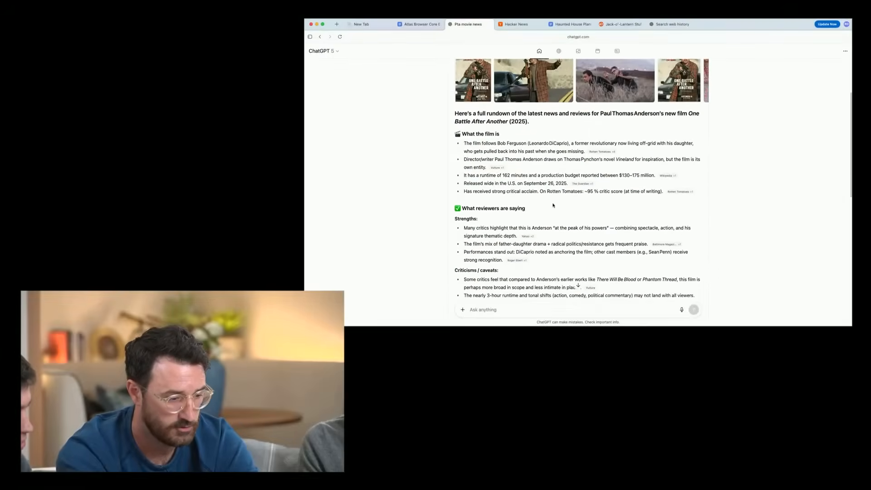
{"action": "scroll", "scroll_direction": "down", "scroll_amount": 3}
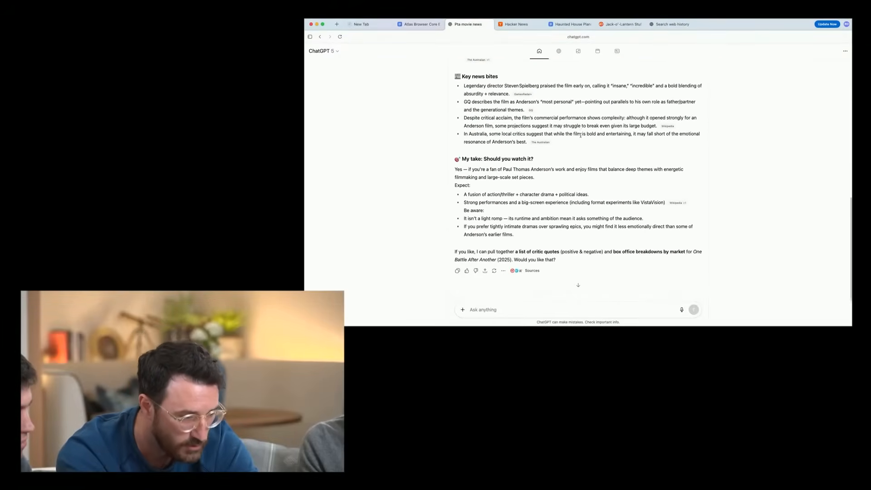
{"action": "scroll", "scroll_direction": "up", "scroll_amount": 3}
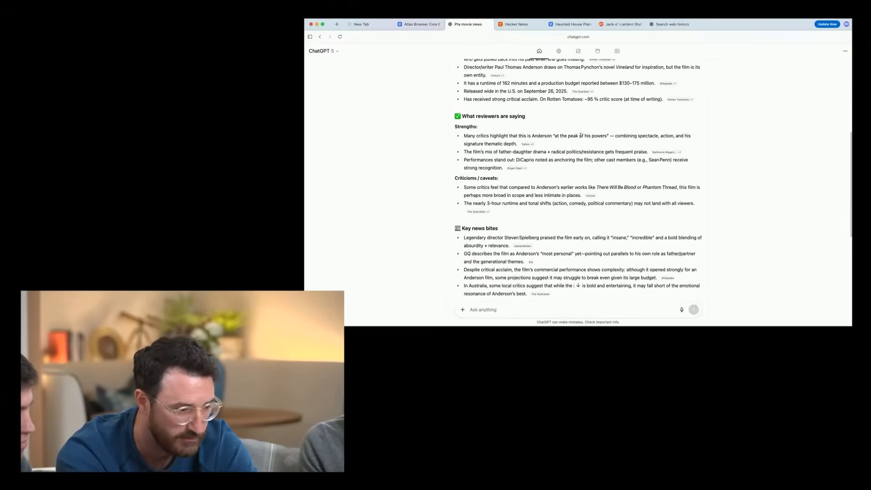
{"action": "mouse_move", "coordinate": [516, 167]}
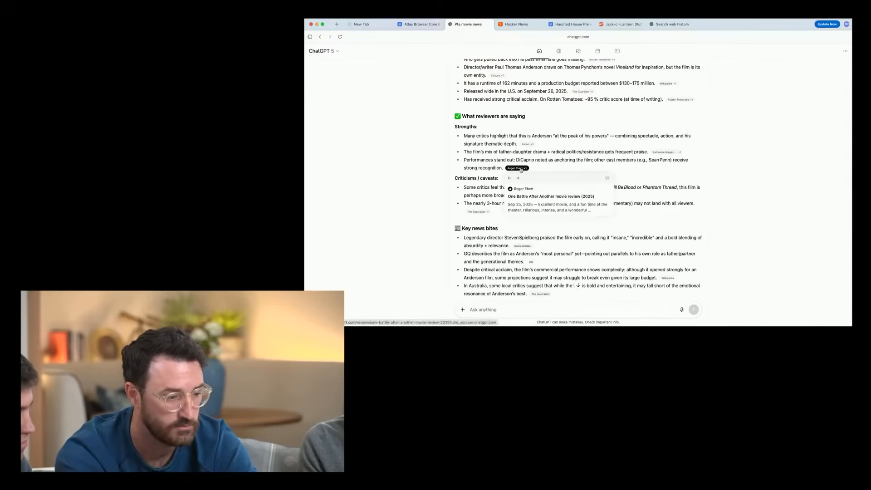
View the cited Roger Ebert review of One Battle After Another beside ChatGPT's rundown
{"action": "left_click", "coordinate": [549, 196]}
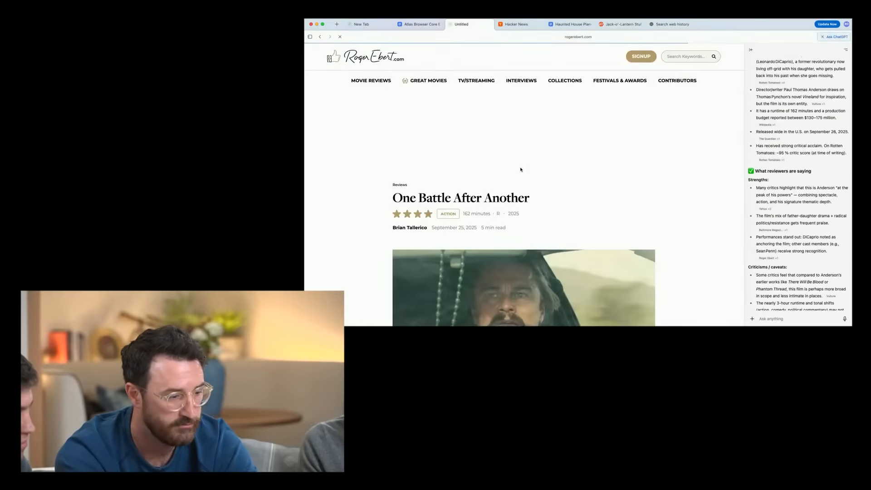
{"action": "scroll", "scroll_direction": "down", "scroll_amount": 3}
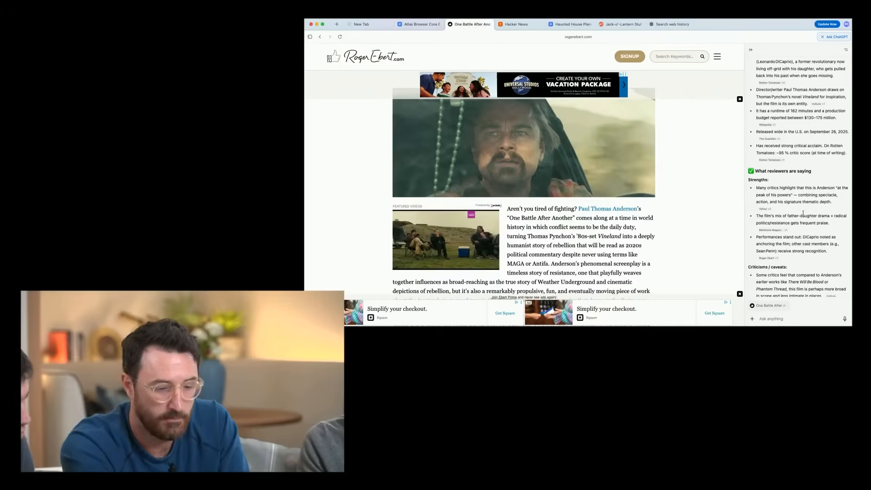
Read the cited Yahoo review and start asking the sidebar to summarize it
{"action": "left_click", "coordinate": [623, 75]}
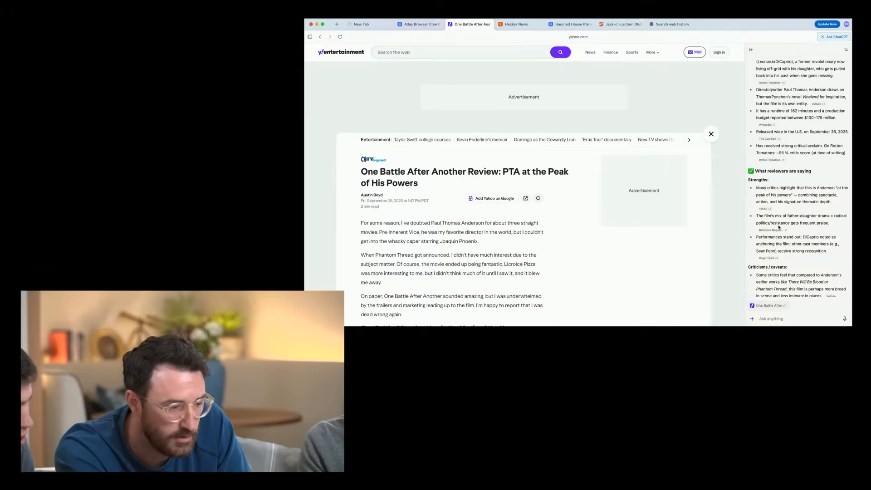
{"action": "scroll", "scroll_direction": "down", "scroll_amount": 3}
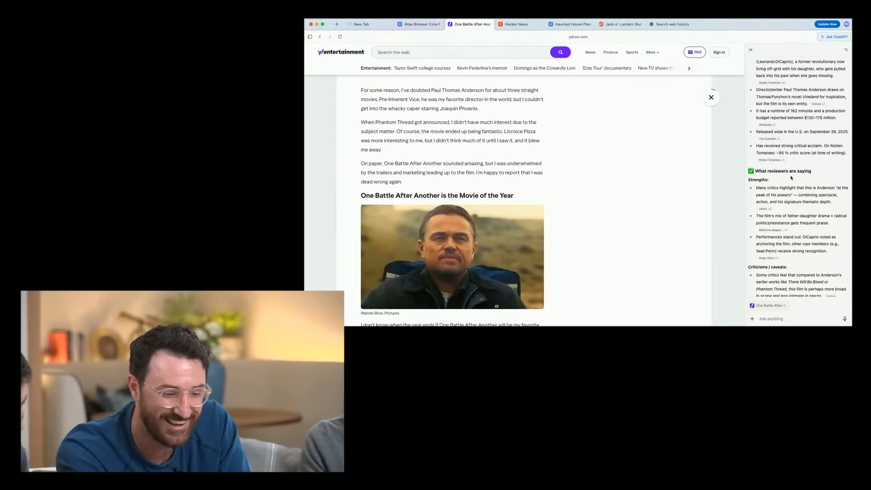
{"action": "scroll", "scroll_direction": "down", "scroll_amount": 3}
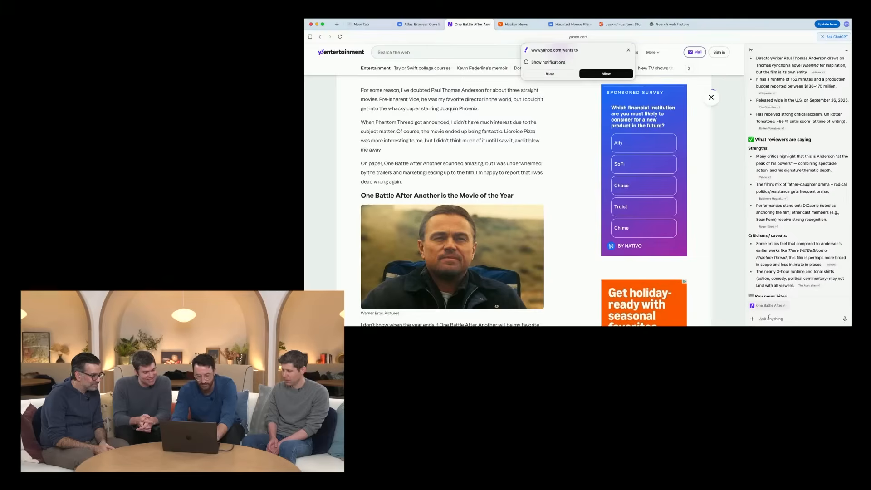
{"action": "type", "text": "can you su"}
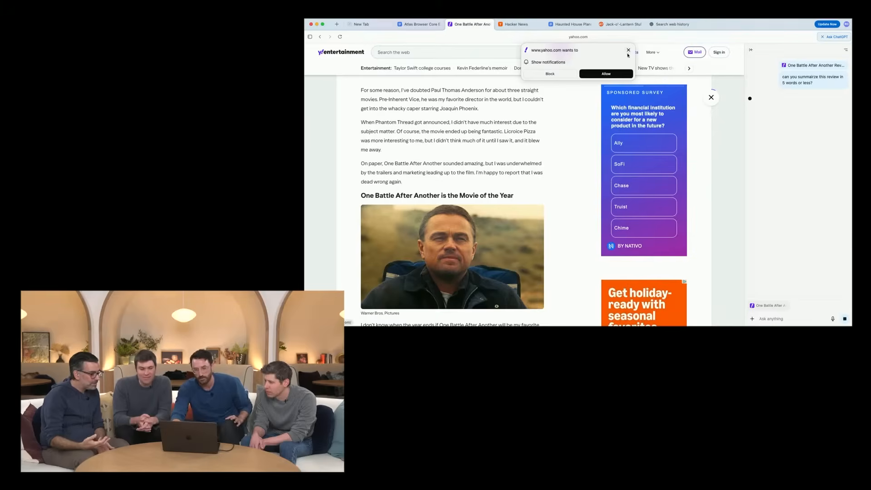
Dismiss the site's notification request and start a fresh blank tab
{"action": "left_click", "coordinate": [628, 50]}
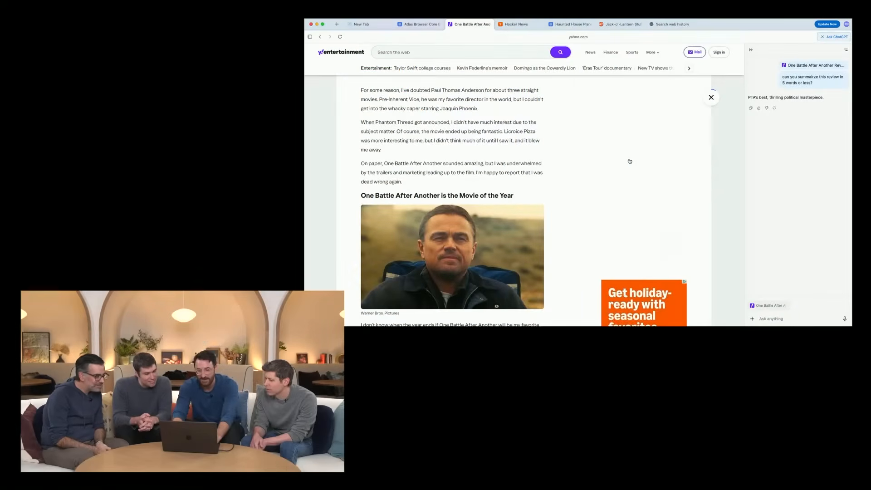
{"action": "mouse_move", "coordinate": [506, 135]}
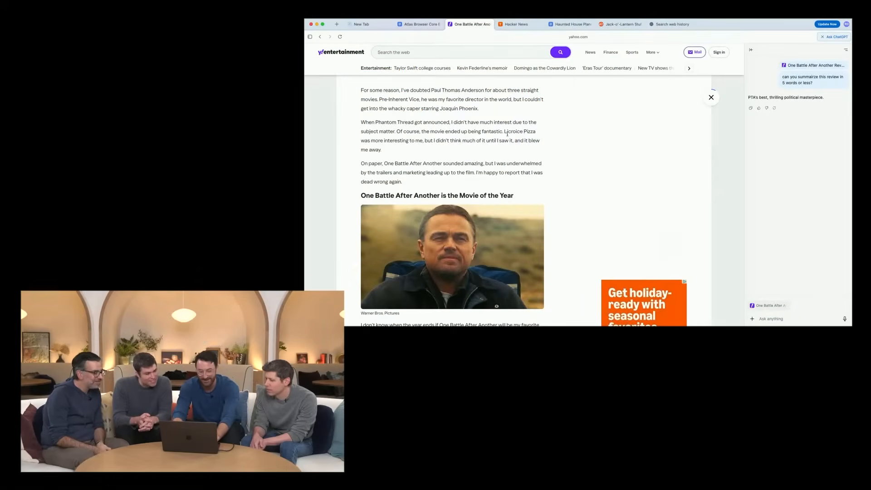
{"action": "left_click", "coordinate": [337, 24]}
{"action": "type", "text": "draf"}
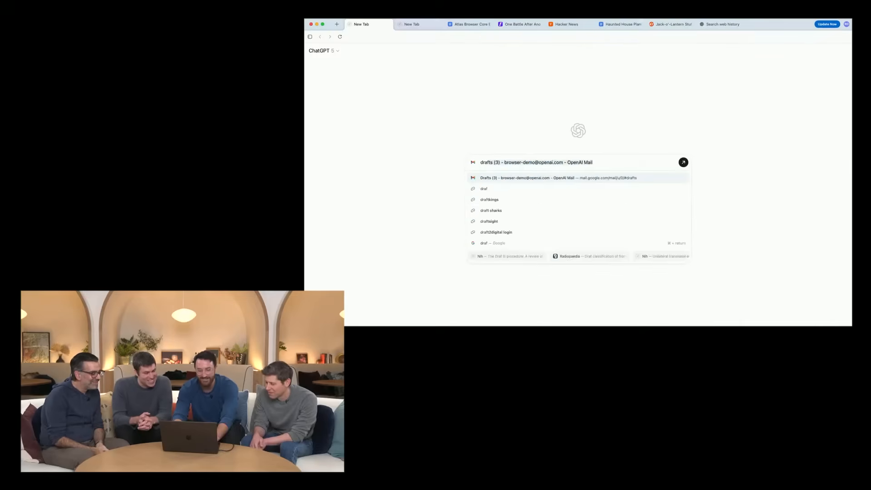
Go to the Gmail Drafts folder listing three draft messages
{"action": "left_click", "coordinate": [558, 178]}
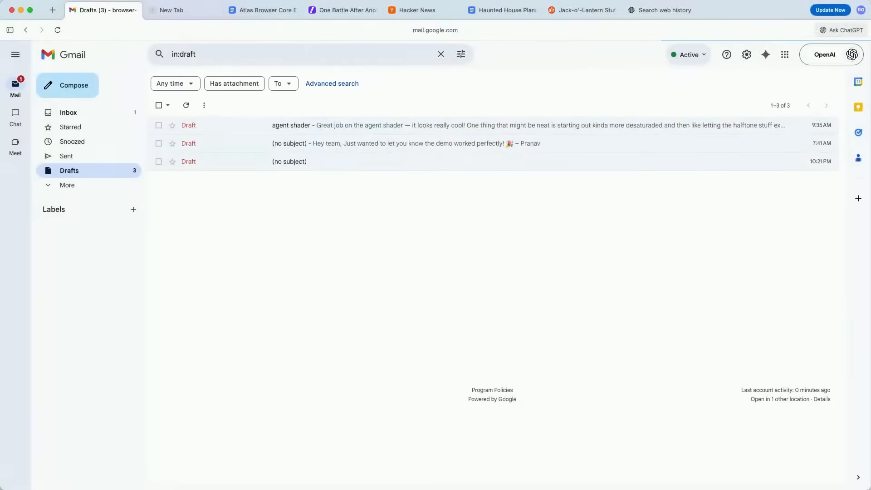
{"action": "left_click", "coordinate": [343, 10]}
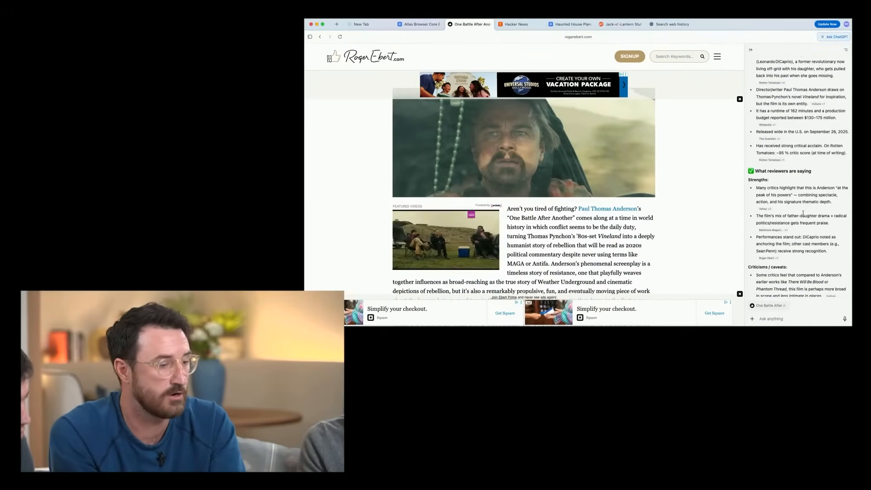
Ask the sidebar 'can you summarize this review in 5 words' about the Yahoo review
{"action": "left_click", "coordinate": [624, 74]}
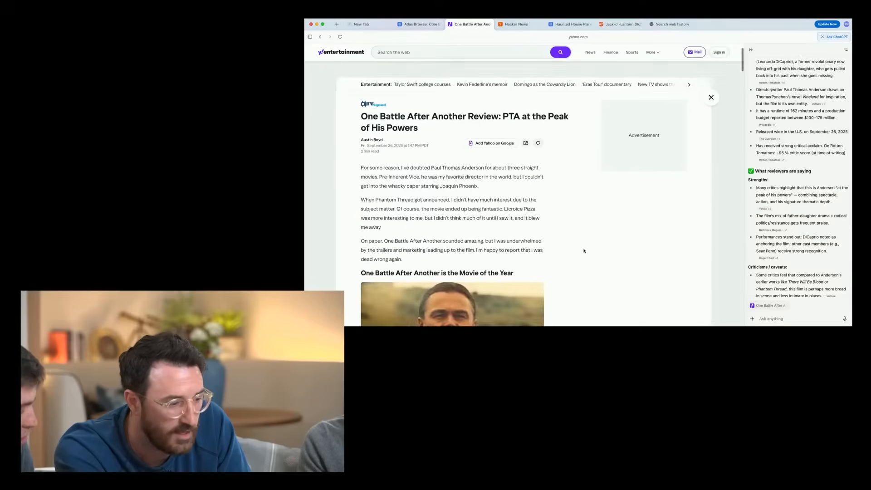
{"action": "scroll", "scroll_direction": "down", "scroll_amount": 3}
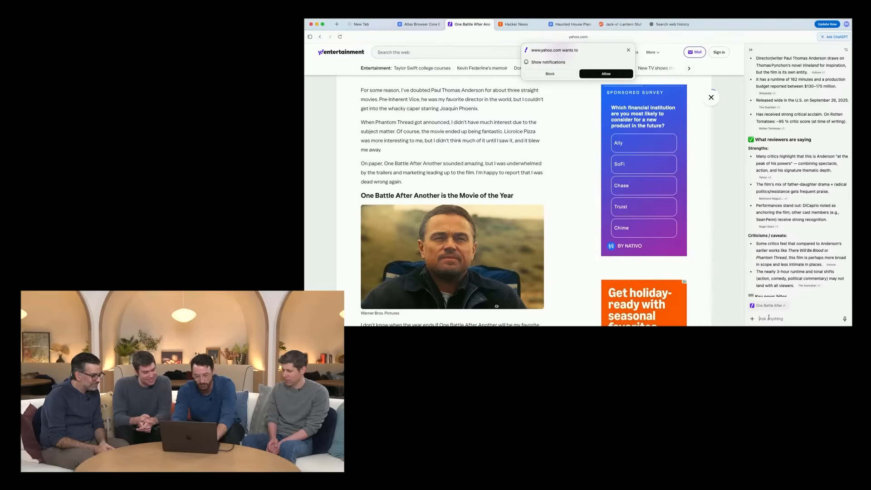
{"action": "type", "text": "can you"}
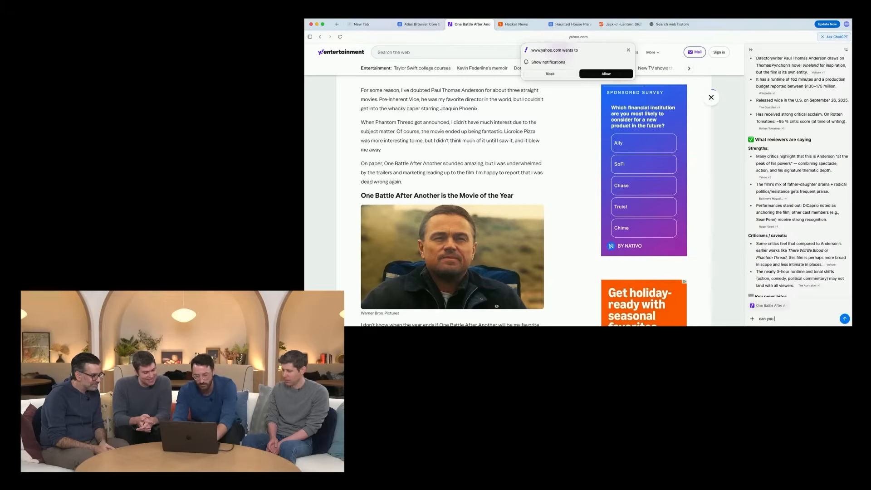
{"action": "type", "text": "summarize this f"}
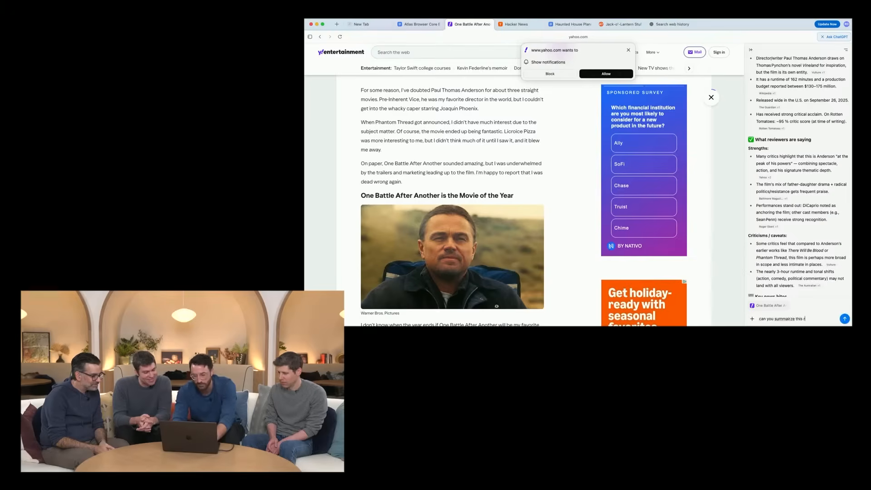
{"action": "type", "text": "eview in 5 words"}
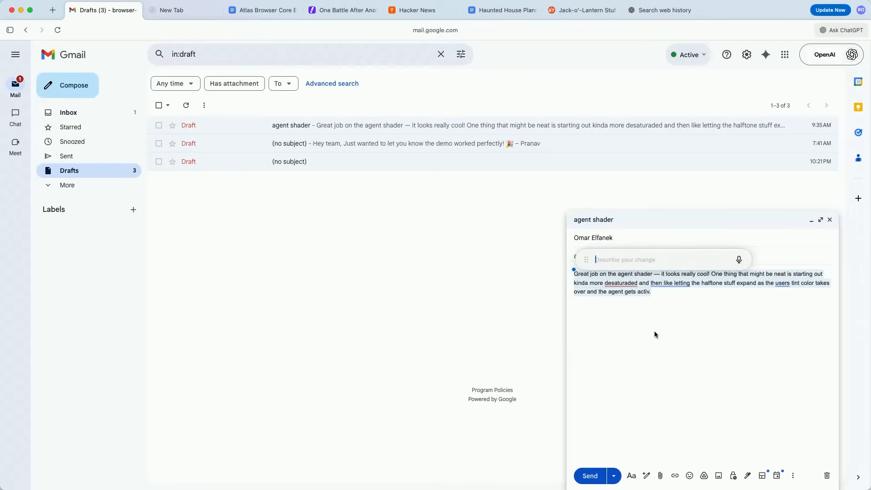
Request an inline rewrite of the agent shader draft with 'tidy my language'
{"action": "type", "text": "tidy"}
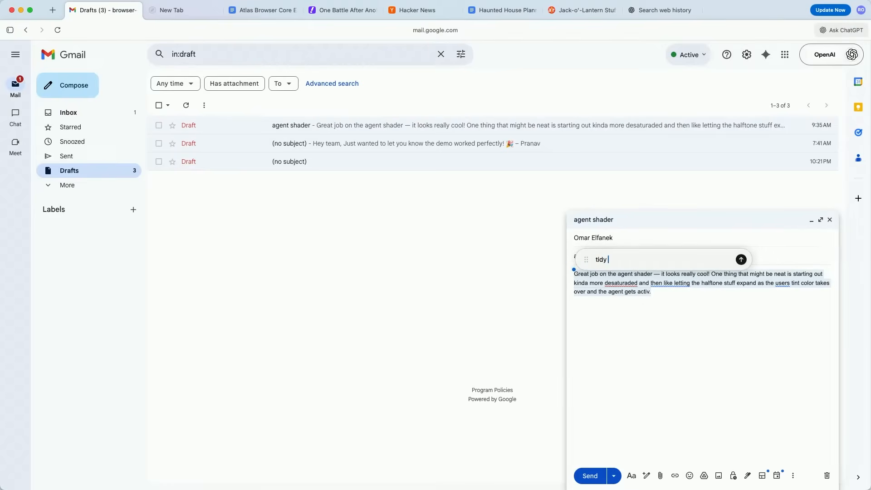
{"action": "type", "text": "my langauge"}
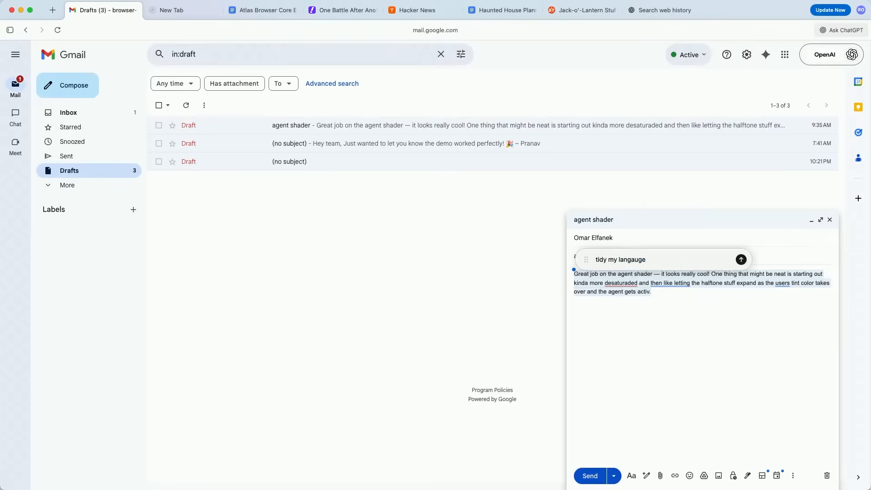
{"action": "left_click", "coordinate": [741, 259]}
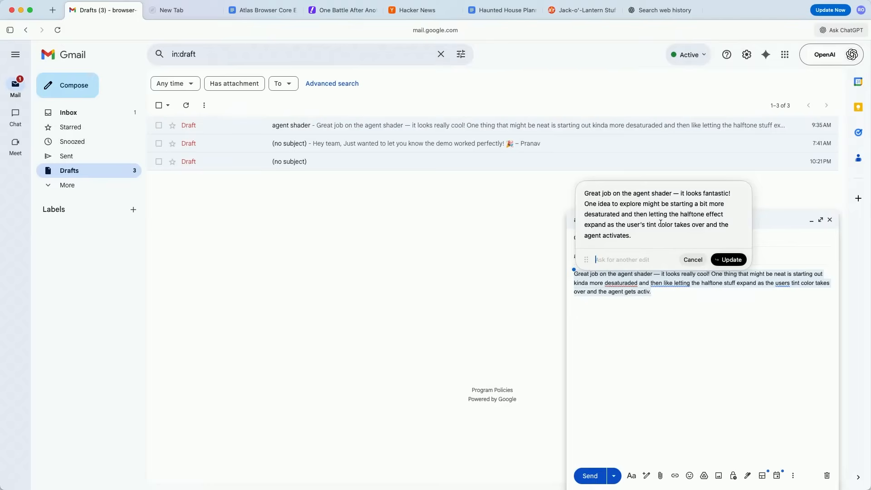
{"action": "mouse_move", "coordinate": [653, 236]}
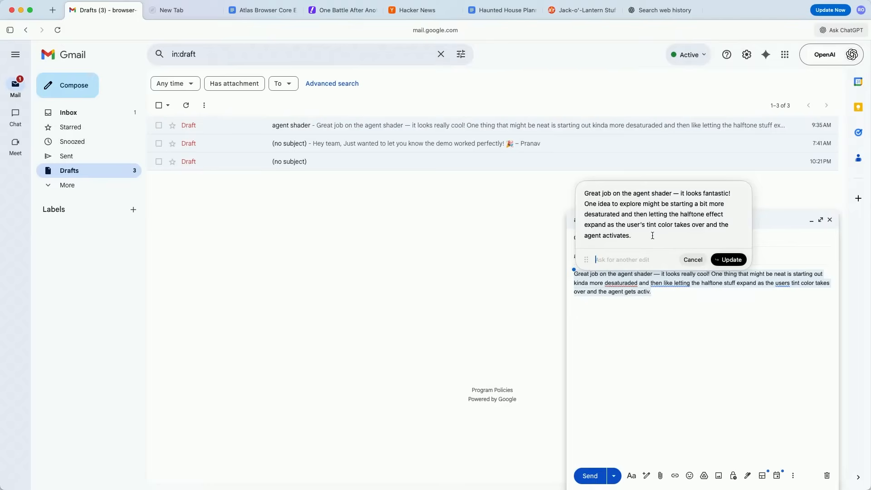
{"action": "mouse_move", "coordinate": [703, 232]}
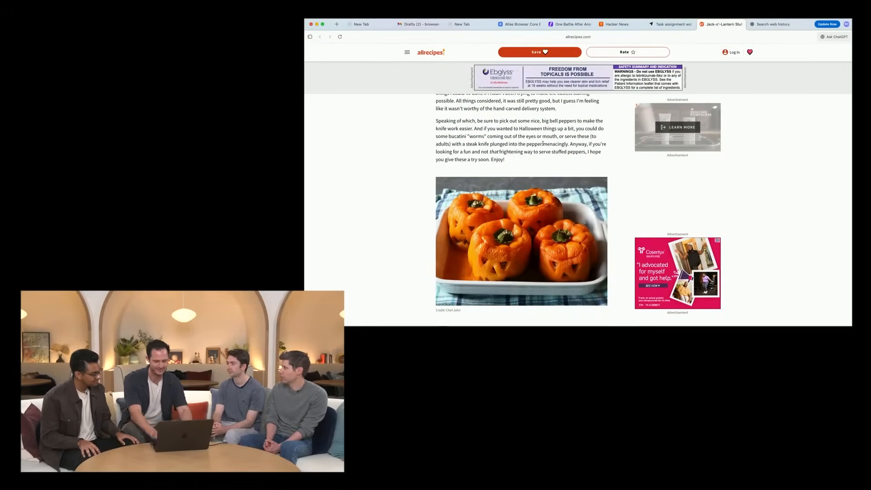
Ask ChatGPT 'What ingredients do I need to cook this for 8 people?' about the stuffed peppers recipe
{"action": "left_click", "coordinate": [835, 36]}
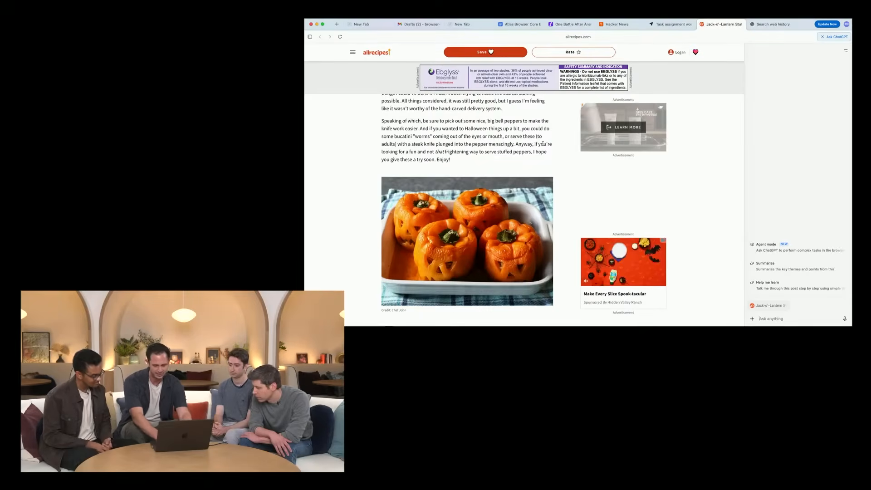
{"action": "type", "text": "Wh"}
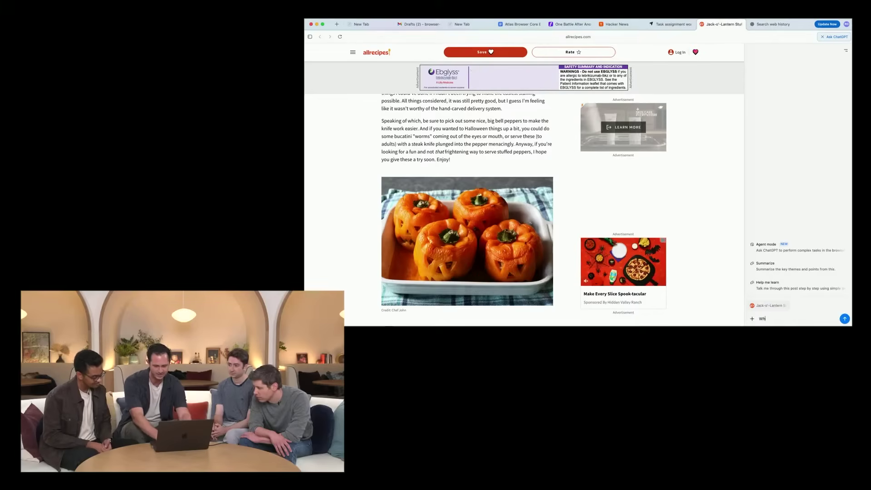
{"action": "type", "text": "What ingredients"}
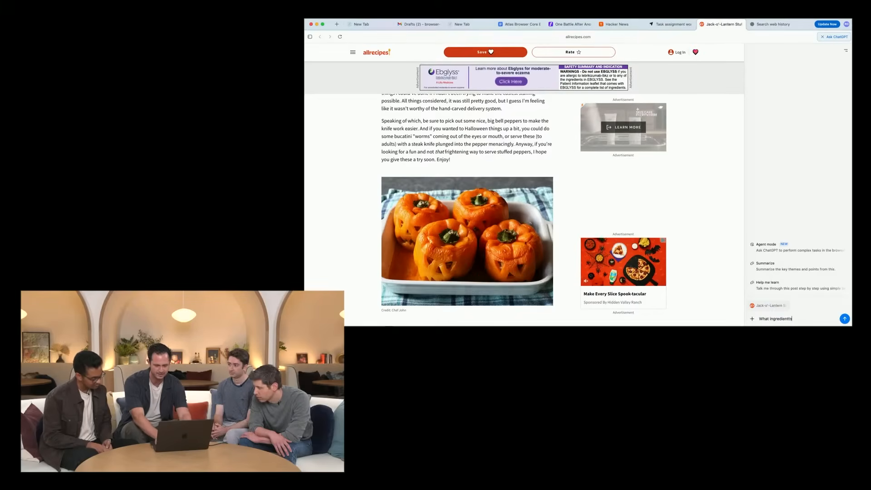
{"action": "type", "text": "do I need to"}
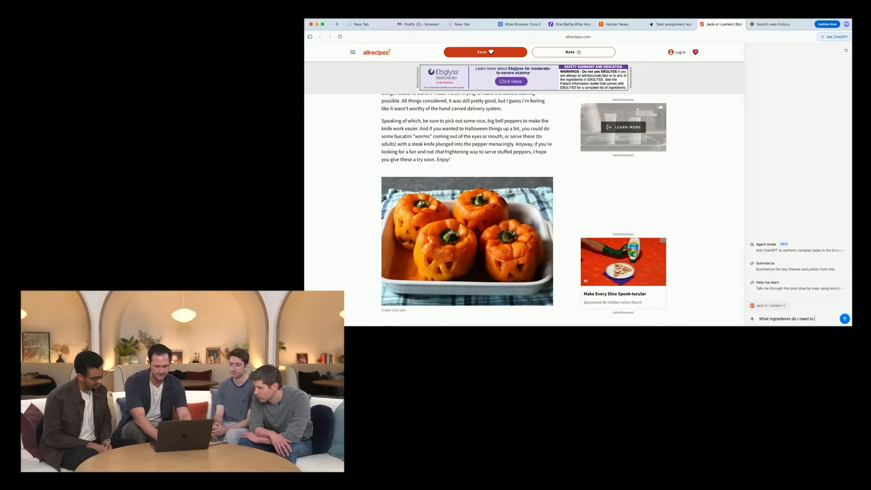
{"action": "type", "text": "cook this for 8"}
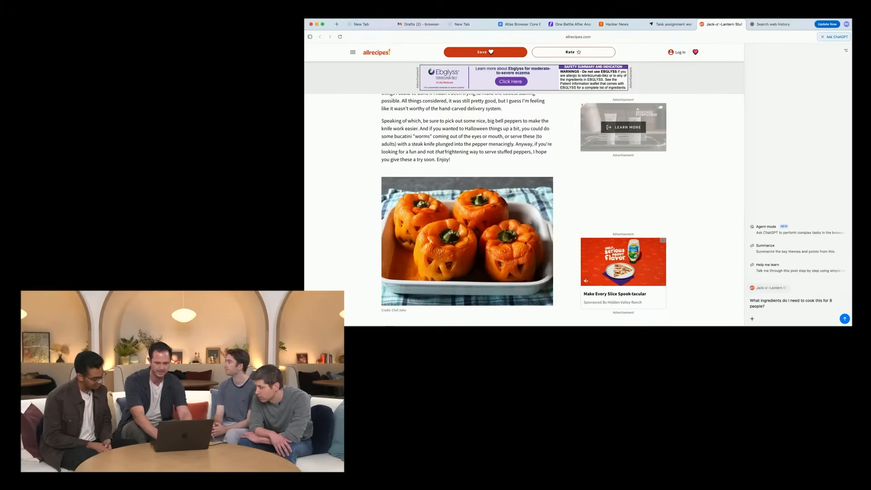
{"action": "left_click", "coordinate": [844, 319]}
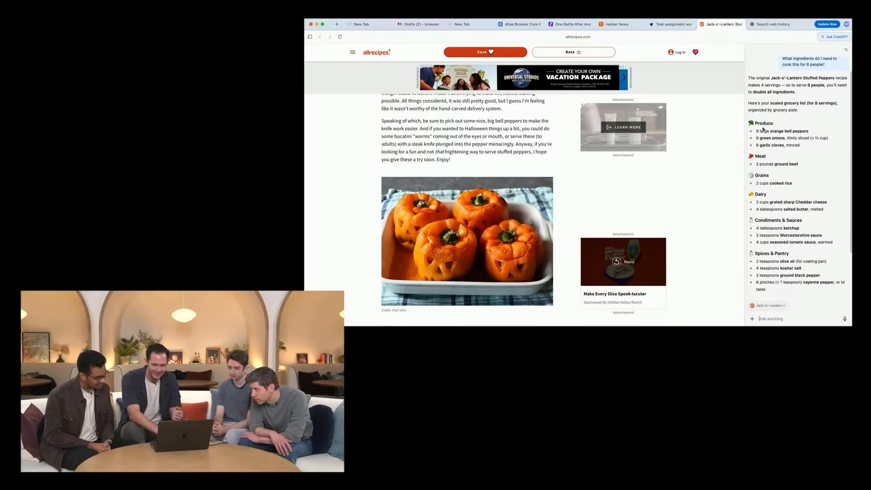
Reply to the grocery list with 'Can you order the meat and produce for me?'
{"action": "scroll", "scroll_direction": "down", "scroll_amount": 3}
{"action": "type", "text": "d"}
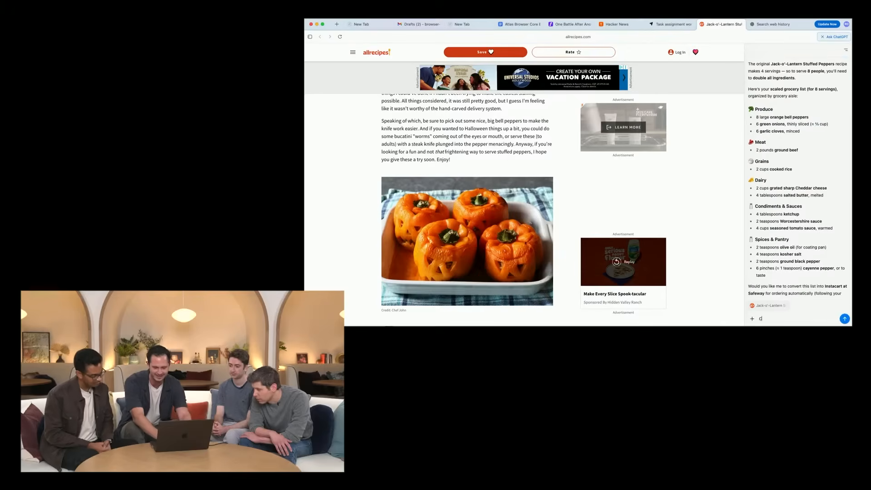
{"action": "type", "text": "Can you order th"}
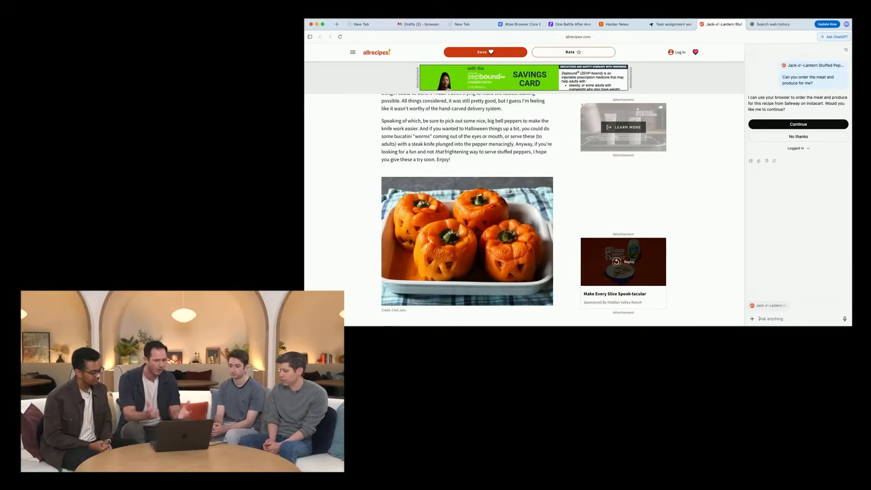
{"action": "left_click", "coordinate": [798, 125]}
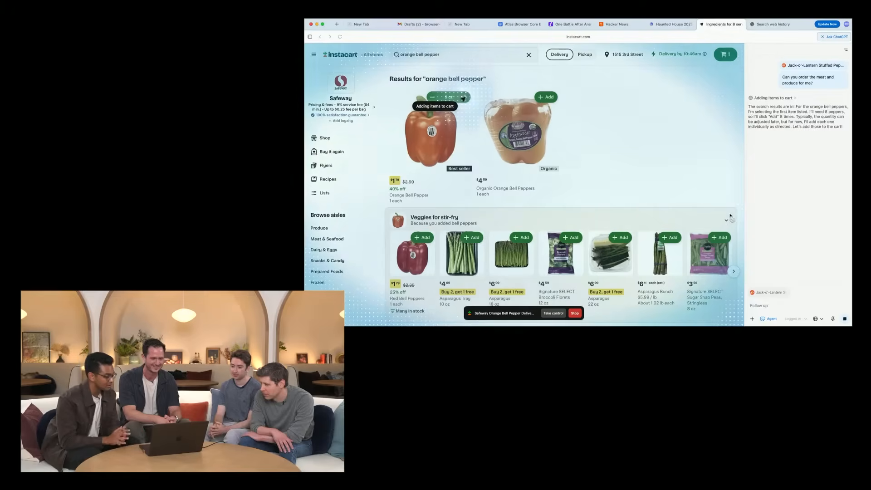
Raise orange bell peppers to 8 ct in the Safeway cart and search Instacart for green onions
{"action": "left_click", "coordinate": [465, 97]}
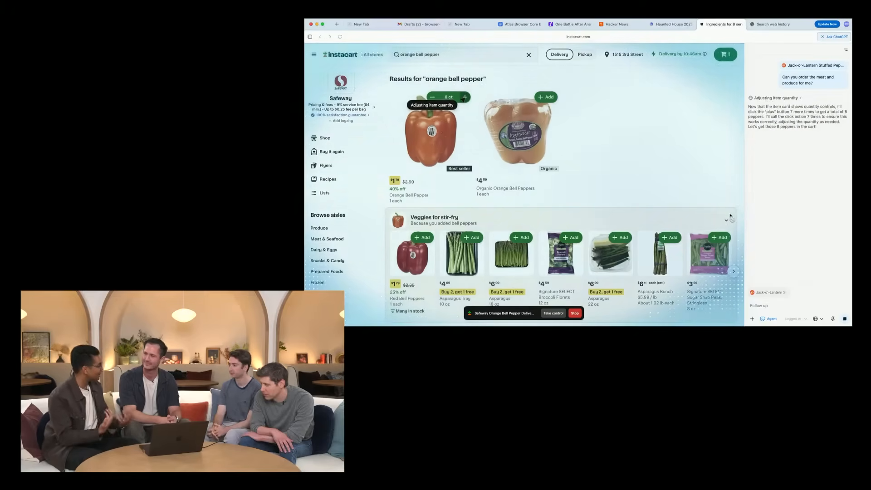
{"action": "left_click", "coordinate": [464, 54]}
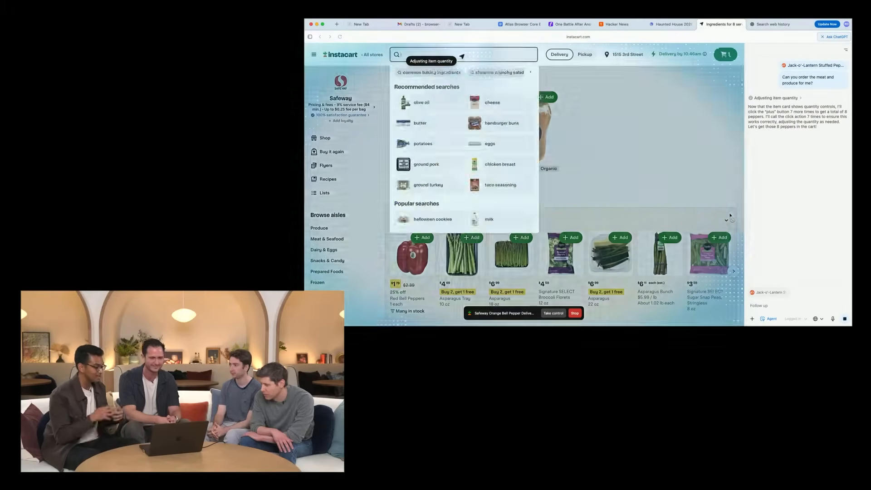
{"action": "type", "text": "green onions"}
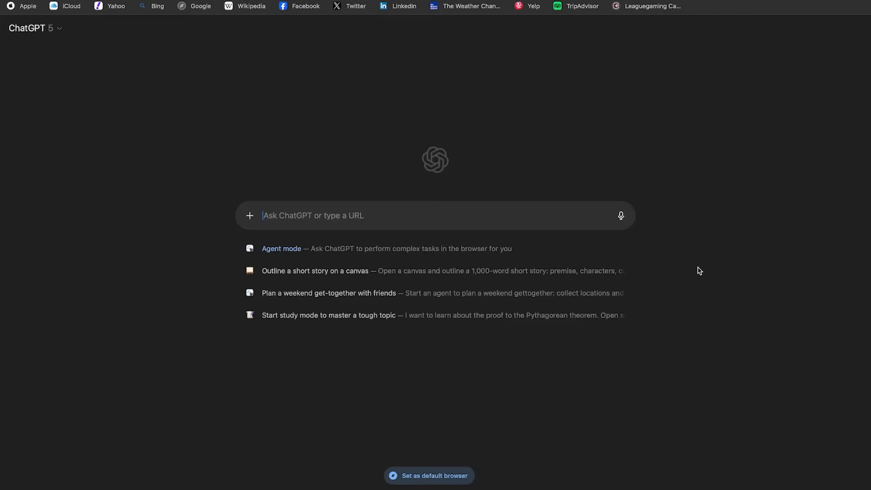
{"action": "mouse_move", "coordinate": [642, 56]}
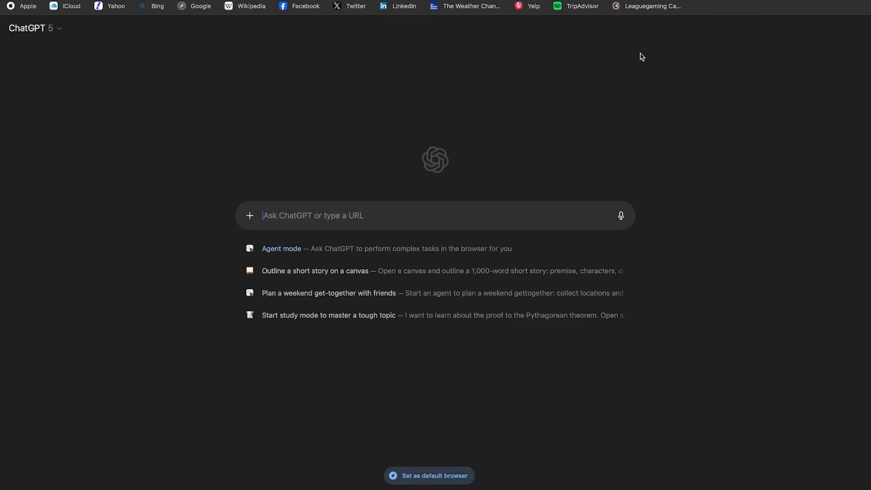
{"action": "mouse_move", "coordinate": [682, 165]}
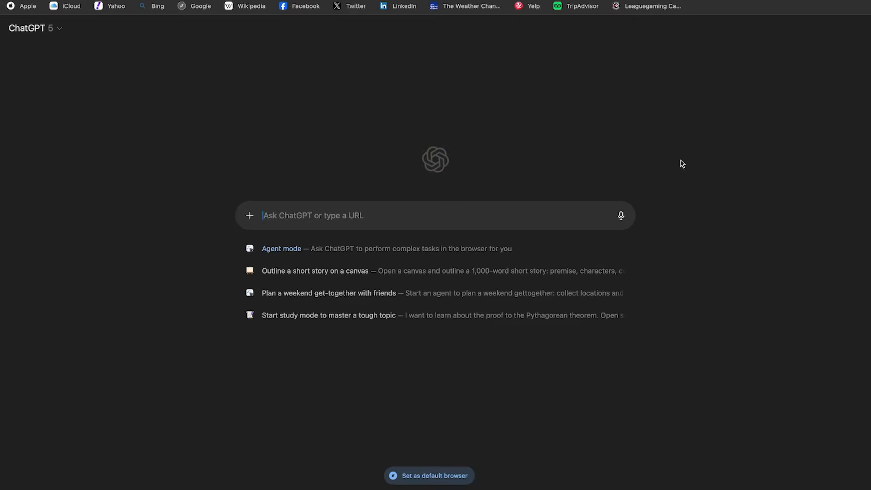
{"action": "mouse_move", "coordinate": [647, 184]}
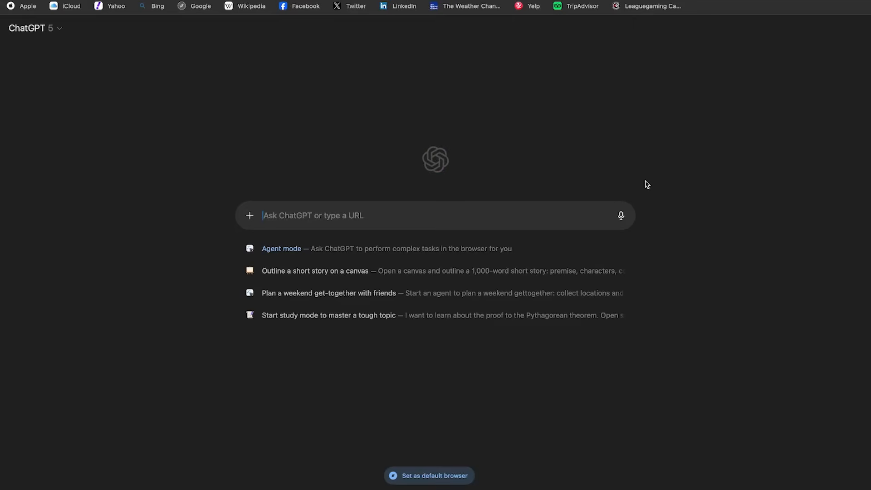
{"action": "mouse_move", "coordinate": [690, 199]}
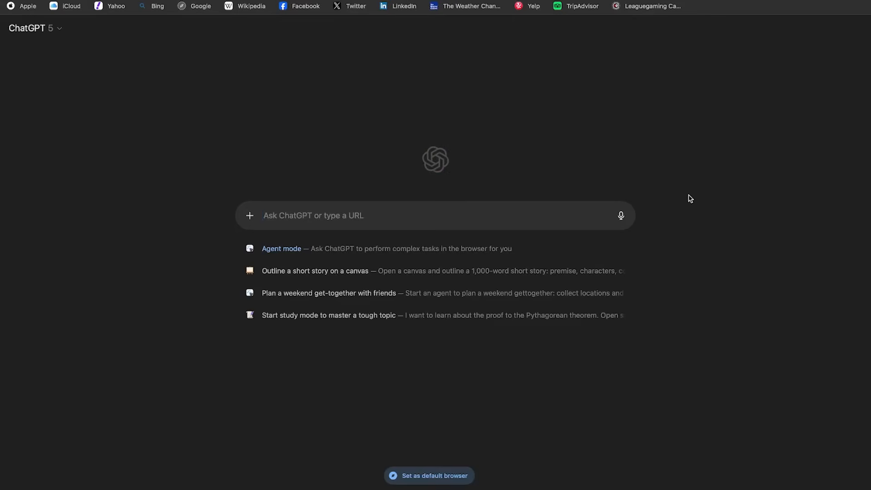
Submit the query 'connor mcdavid' from the Atlas new tab page
{"action": "left_click", "coordinate": [350, 216]}
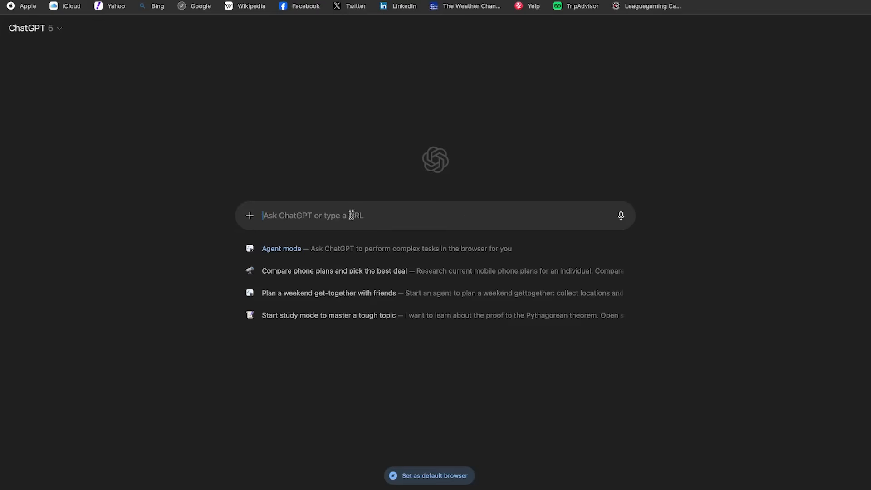
{"action": "mouse_move", "coordinate": [346, 216]}
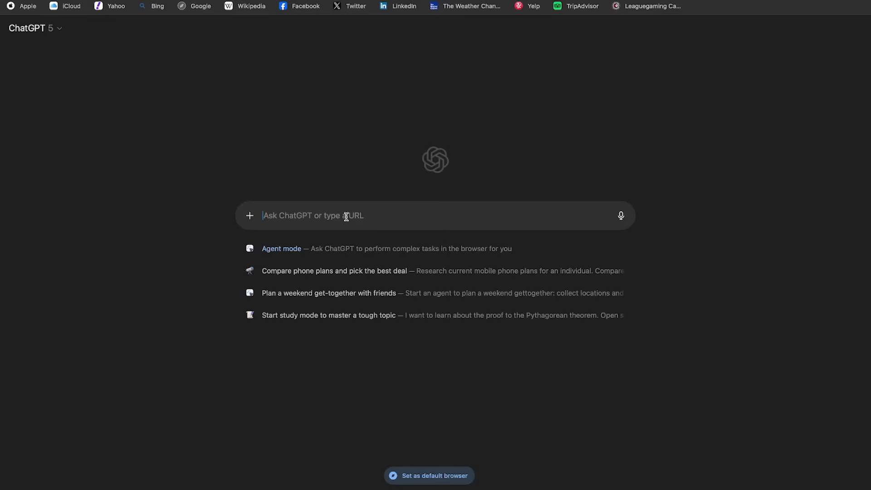
{"action": "type", "text": "connor mc"}
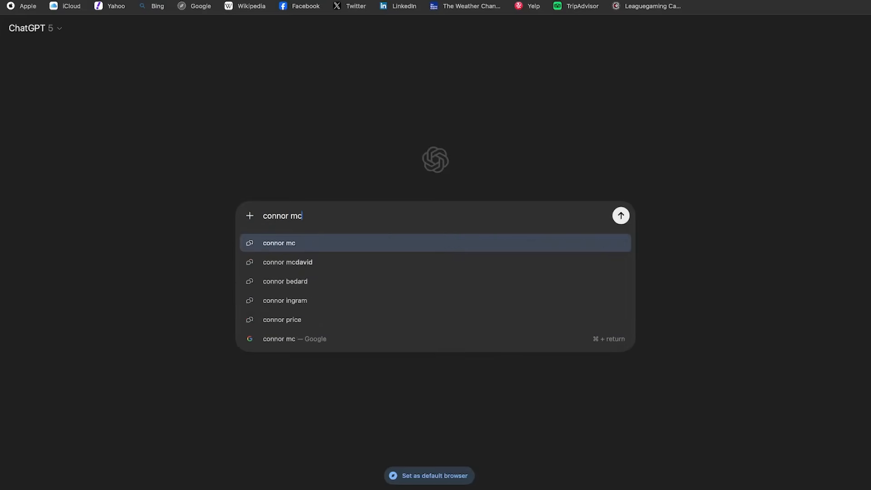
{"action": "type", "text": "david"}
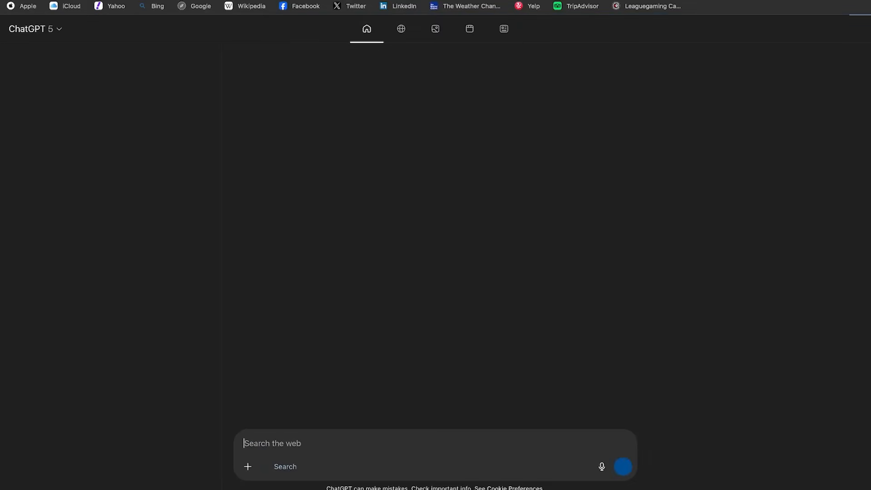
Search Connor McDavid, view an enlarged photo, return to his overview and open the prompt's extra tools
{"action": "key", "text": "Return"}
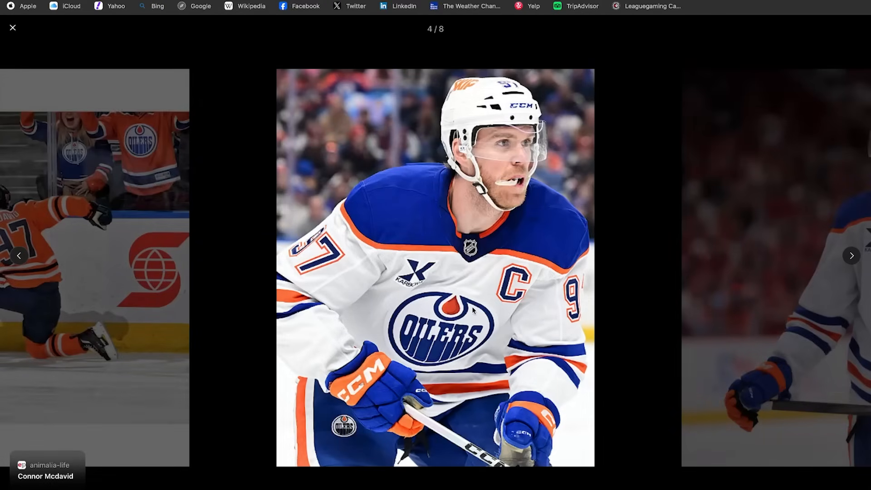
{"action": "mouse_move", "coordinate": [439, 367]}
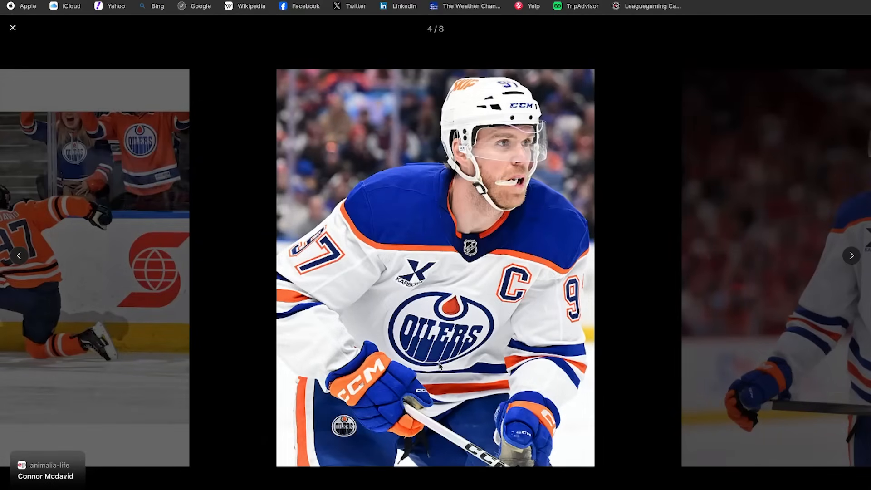
{"action": "mouse_move", "coordinate": [340, 162]}
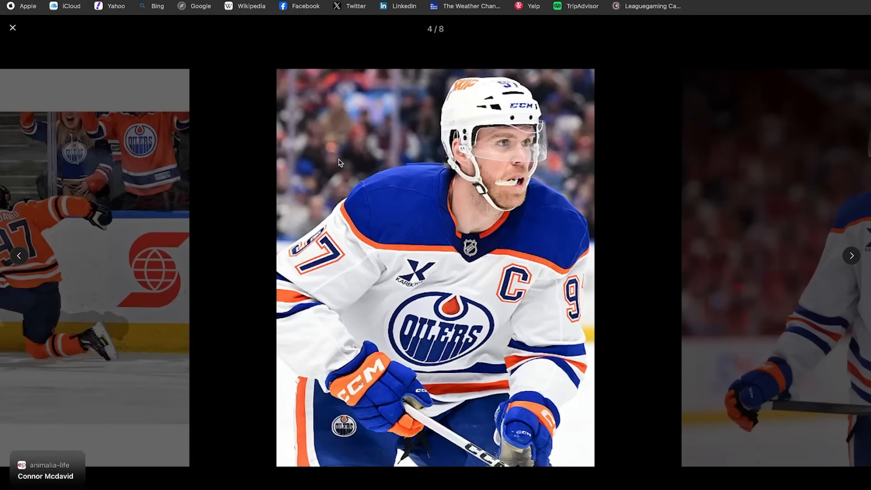
{"action": "mouse_move", "coordinate": [21, 43]}
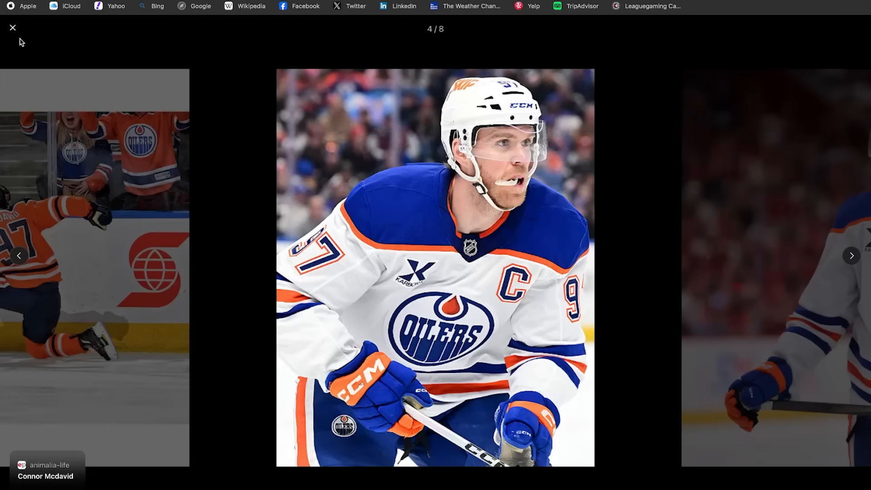
{"action": "left_click", "coordinate": [13, 28]}
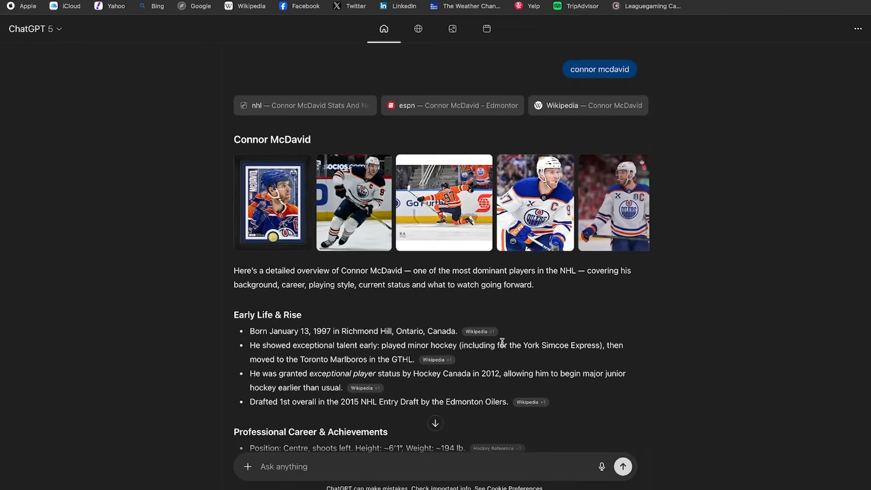
{"action": "left_click", "coordinate": [248, 466]}
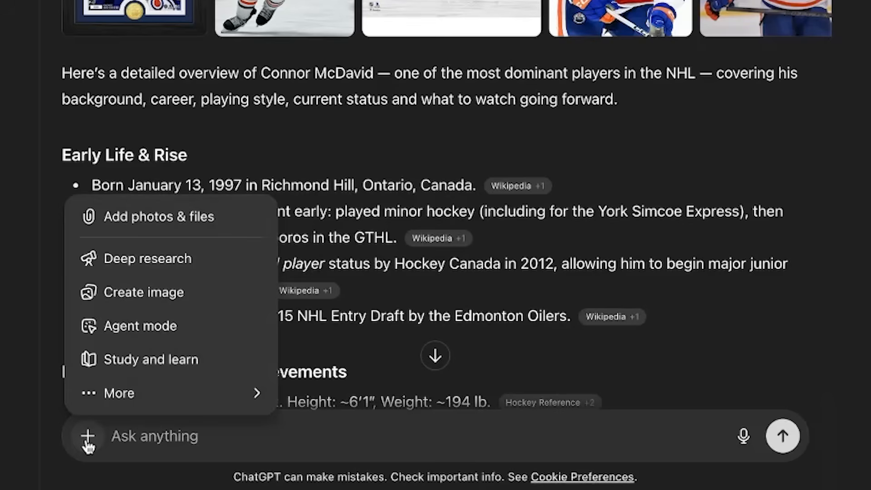
Switch to Agent mode and start asking what gloves McDavid uses so it can buy them
{"action": "left_click", "coordinate": [140, 326]}
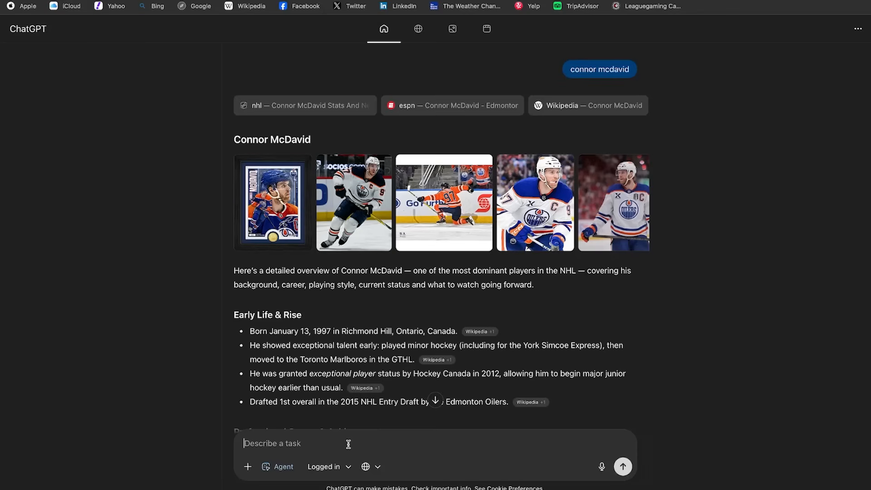
{"action": "type", "text": "what gloves does d"}
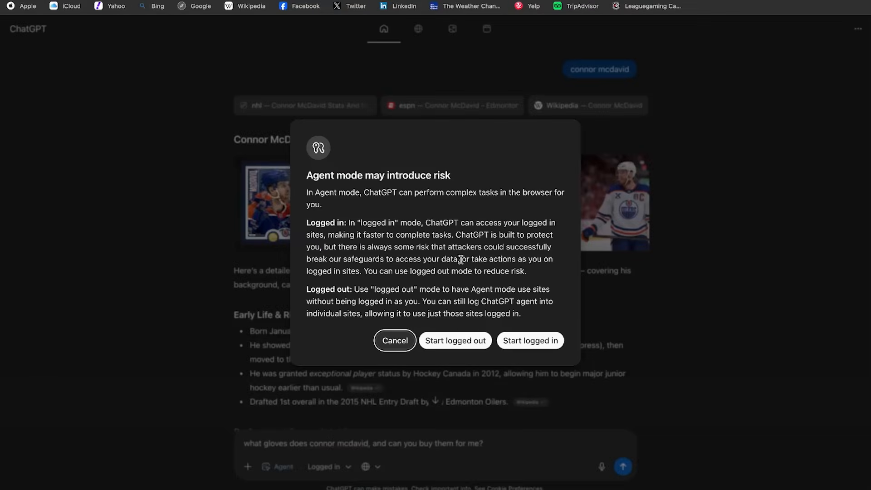
{"action": "mouse_move", "coordinate": [327, 190]}
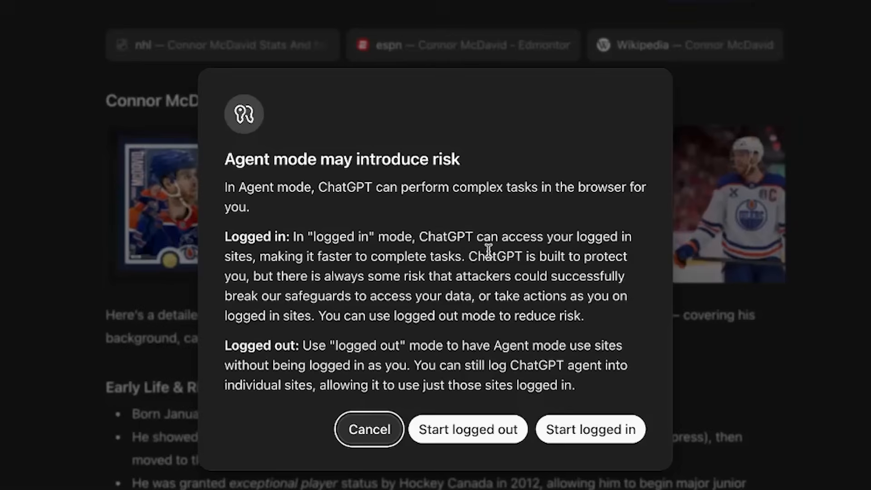
{"action": "mouse_move", "coordinate": [311, 273]}
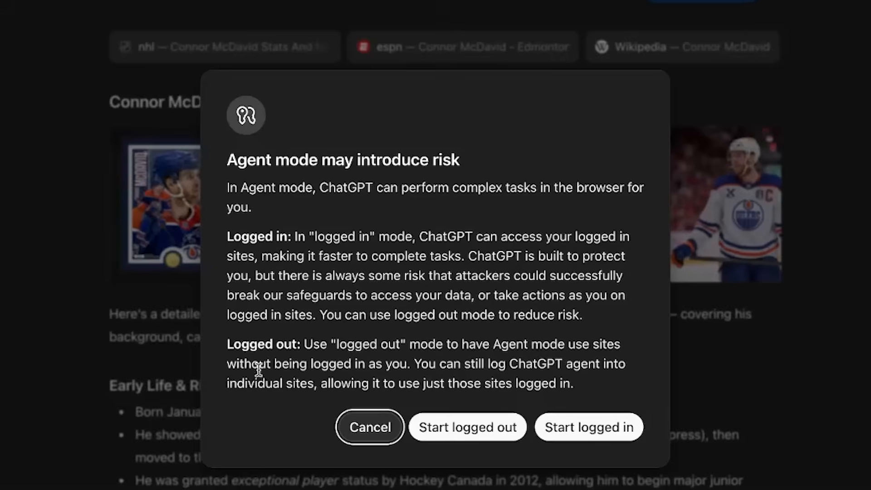
{"action": "mouse_move", "coordinate": [567, 355]}
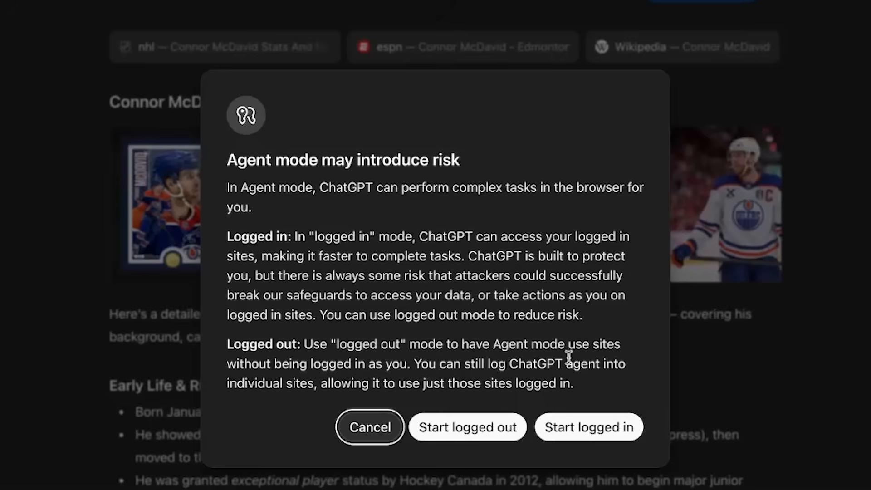
{"action": "mouse_move", "coordinate": [455, 375]}
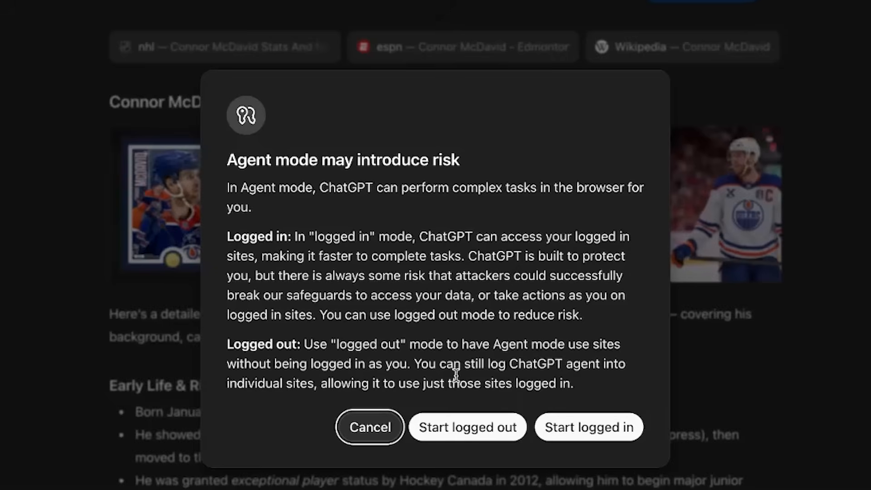
{"action": "mouse_move", "coordinate": [588, 428]}
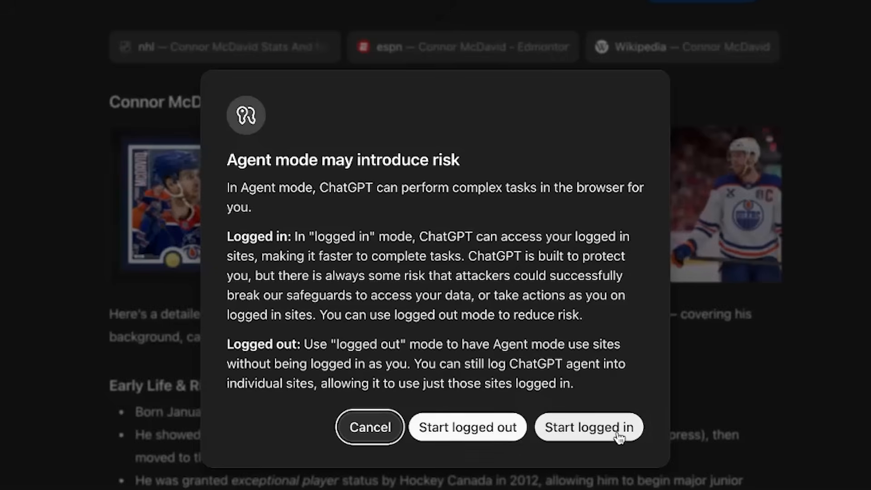
Start the agent logged in and let it add size 13 CCM JetSpeed FT8 Pro gloves to the cart
{"action": "left_click", "coordinate": [588, 427]}
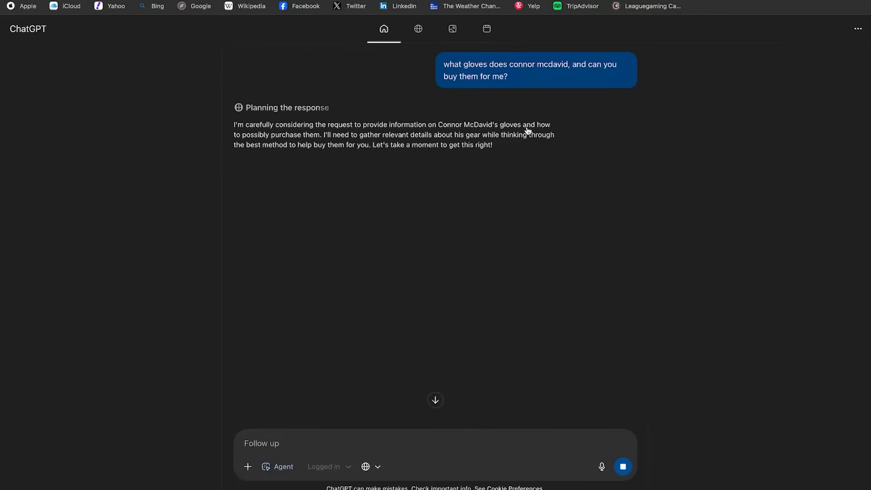
{"action": "mouse_move", "coordinate": [633, 257]}
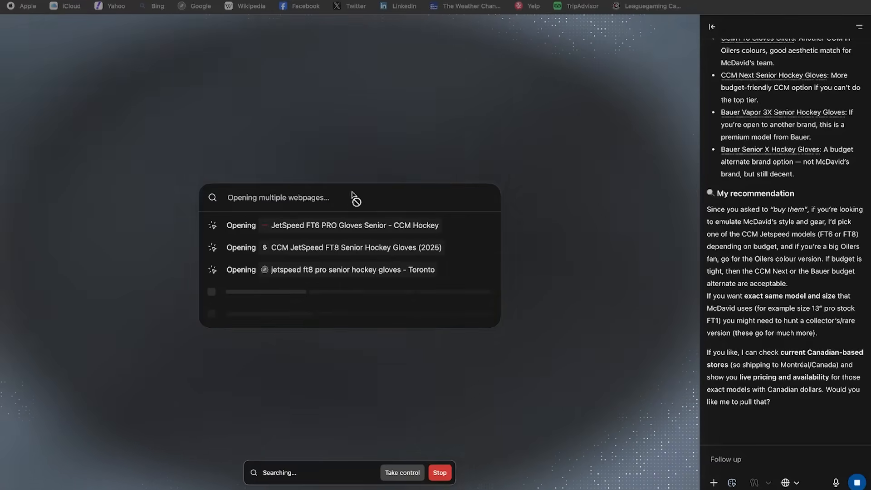
{"action": "mouse_move", "coordinate": [593, 216]}
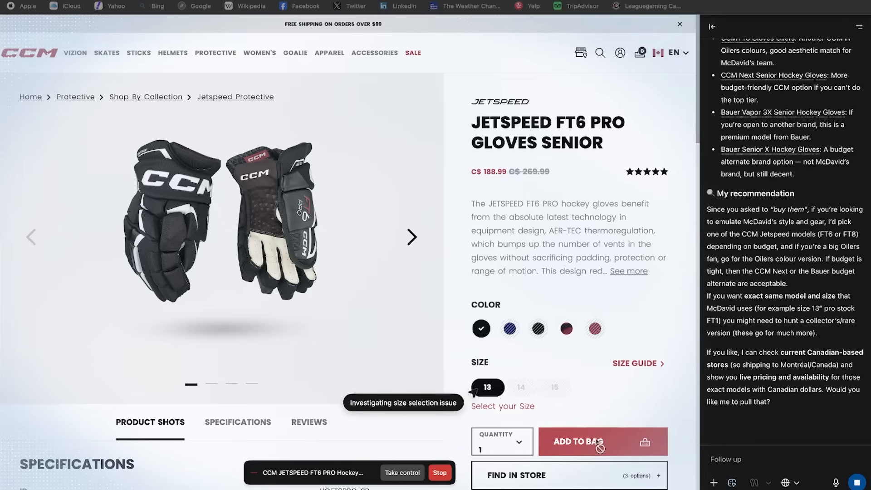
{"action": "mouse_move", "coordinate": [654, 150]}
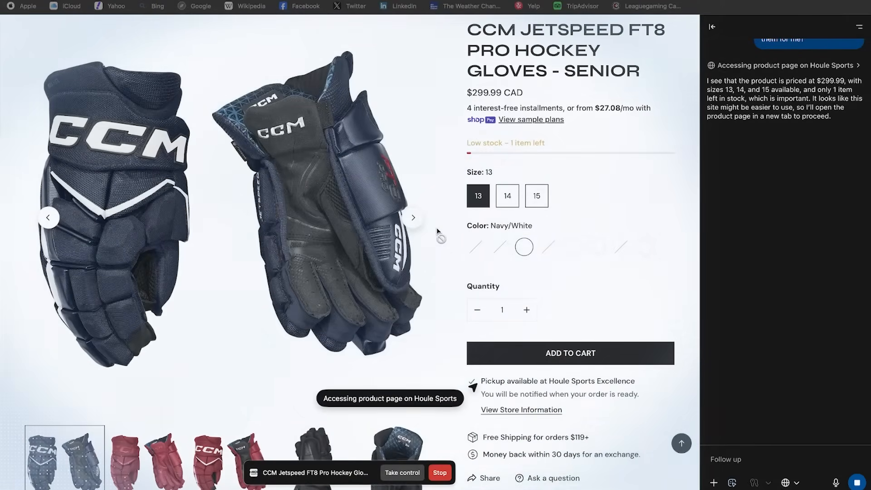
{"action": "left_click", "coordinate": [569, 353]}
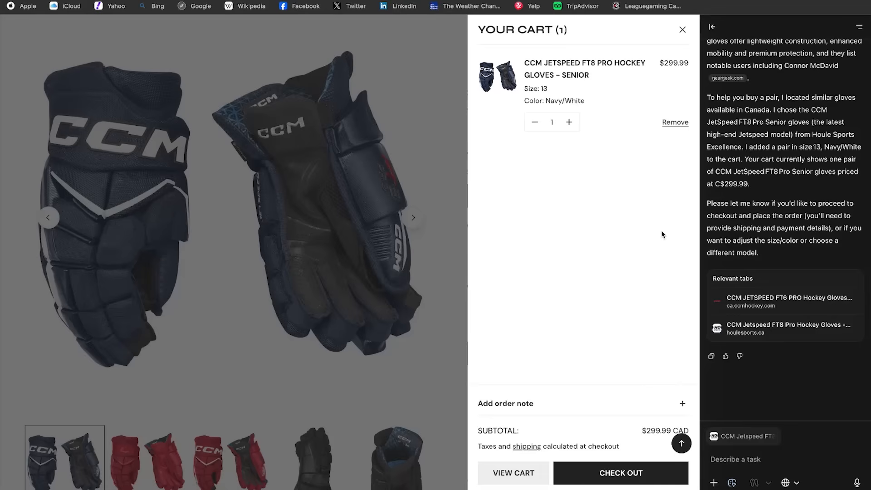
{"action": "mouse_move", "coordinate": [578, 204]}
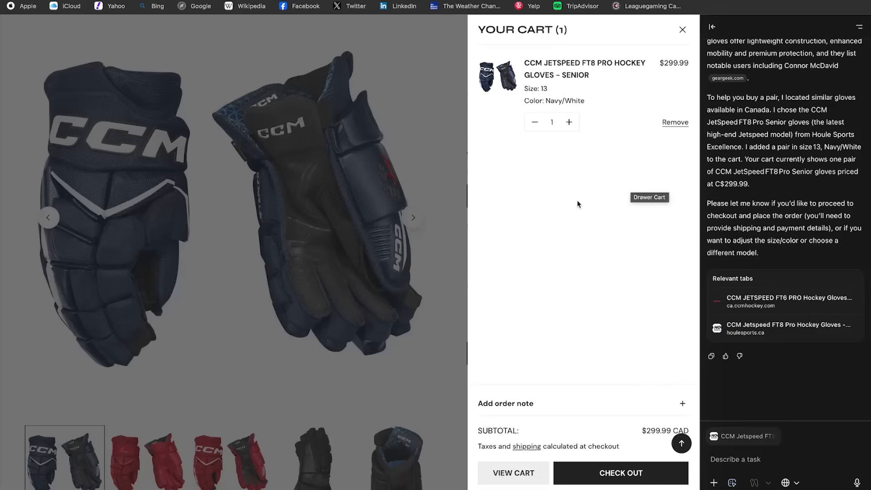
{"action": "mouse_move", "coordinate": [787, 211]}
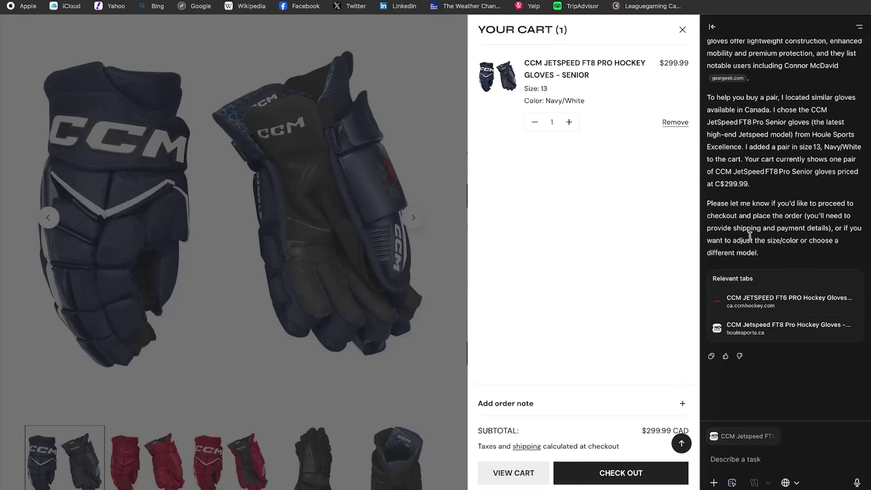
{"action": "mouse_move", "coordinate": [765, 188]}
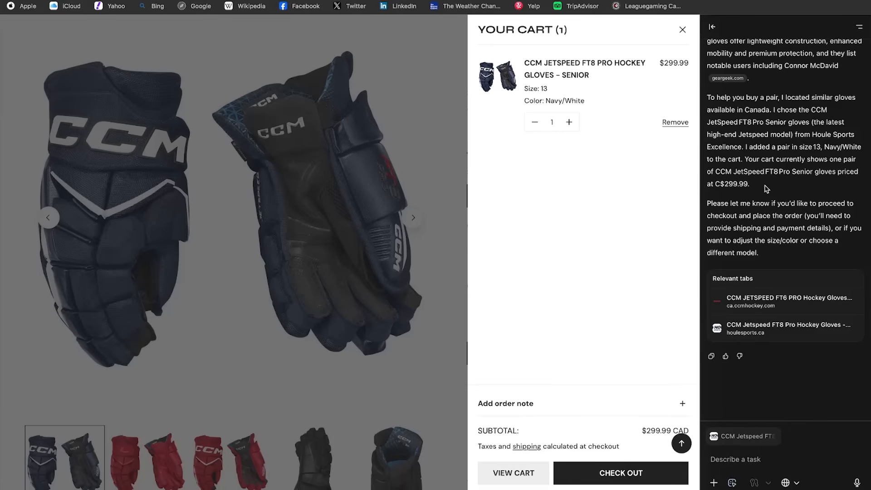
{"action": "mouse_move", "coordinate": [779, 211]}
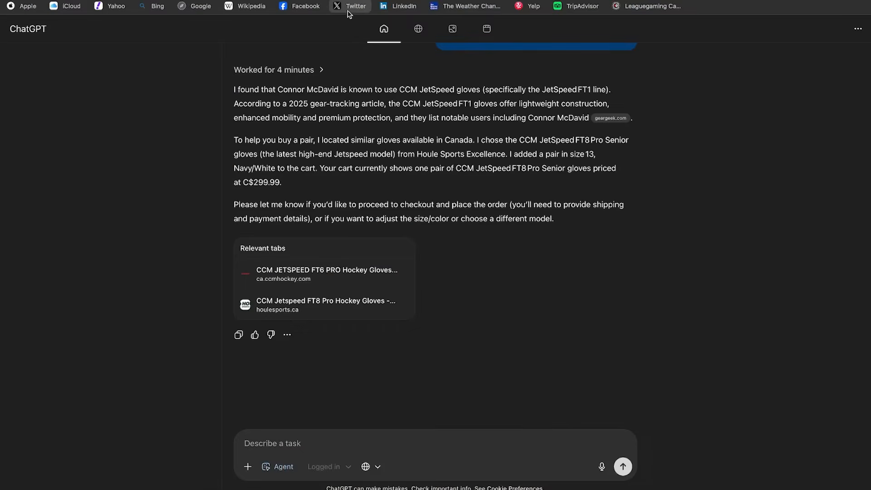
Leave the Houle Sports cart and go to the X home feed to draft a post
{"action": "left_click", "coordinate": [349, 7]}
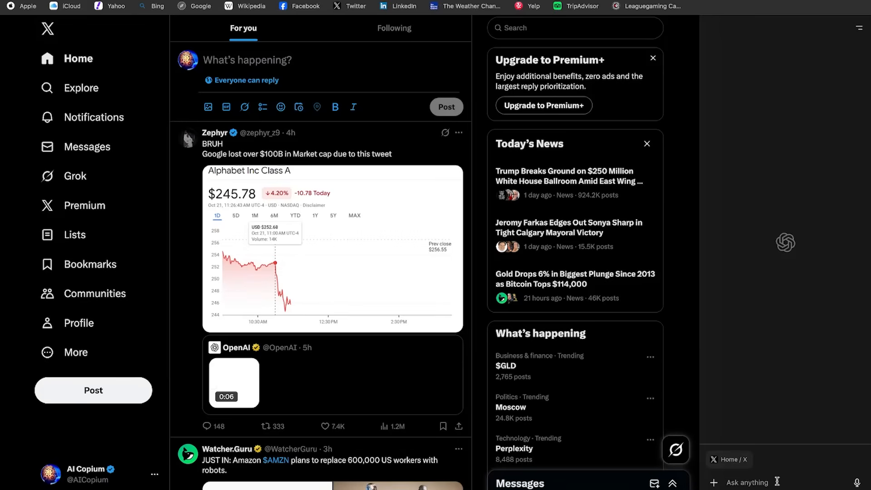
Ask the assistant to post a tweet letting followers know you're testing ChatGPT Atlas
{"action": "left_click", "coordinate": [755, 482]}
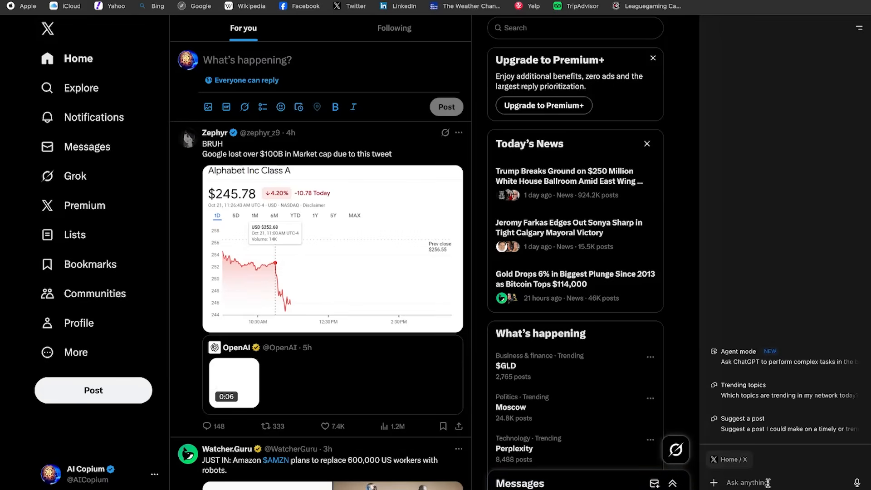
{"action": "type", "text": "Can you ps"}
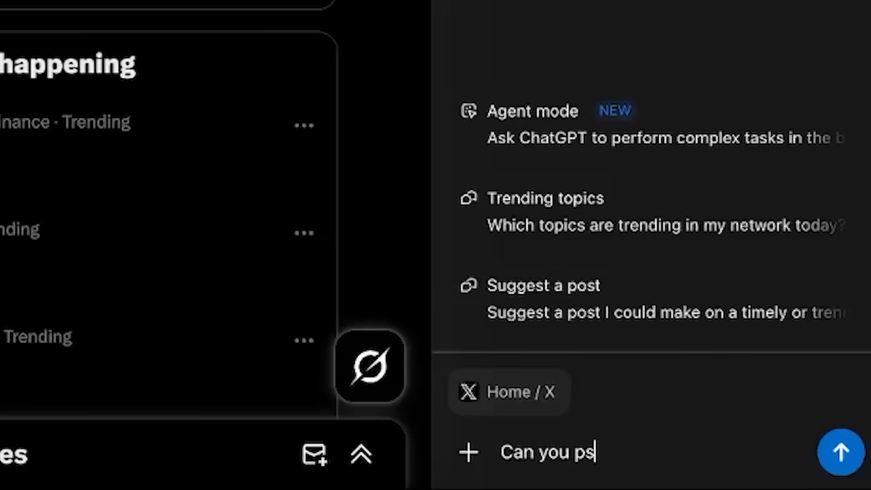
{"action": "type", "text": "t a tweet letting m"}
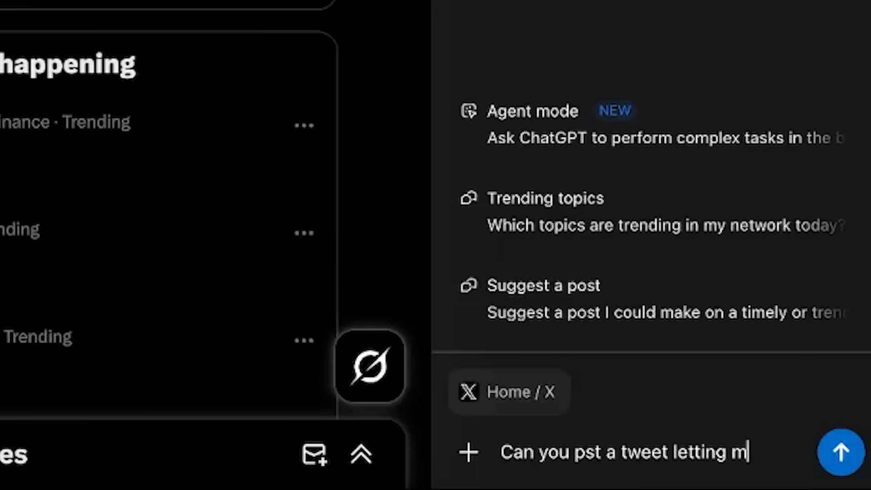
{"action": "type", "text": "y followers know"}
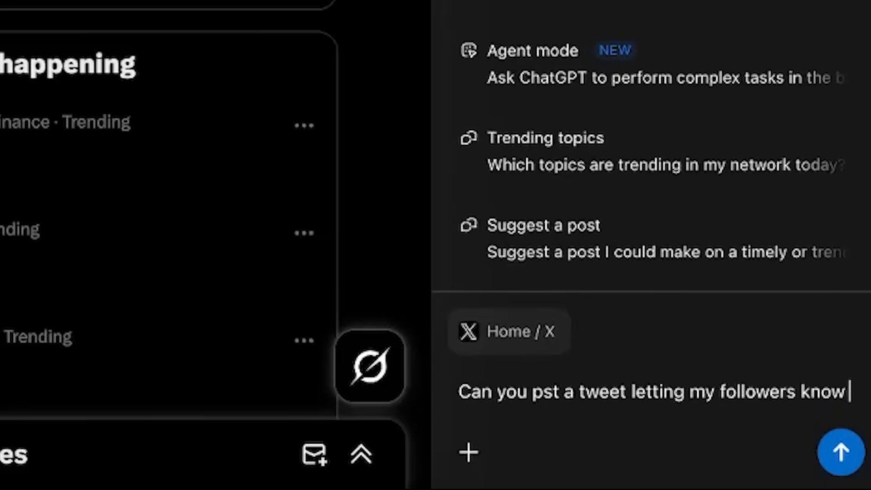
{"action": "type", "text": "that I'm tgest"}
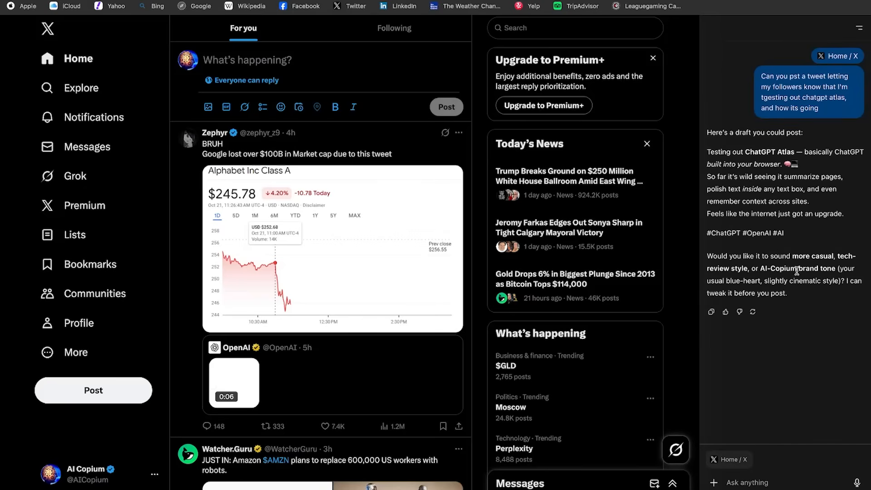
Turn on Agent mode and ask it to actually post the tweet
{"action": "left_click", "coordinate": [715, 482]}
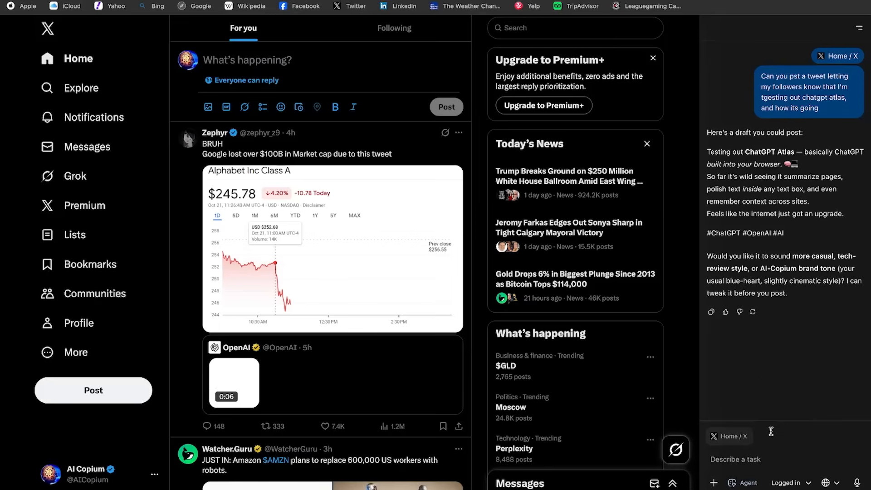
{"action": "type", "text": "can y"}
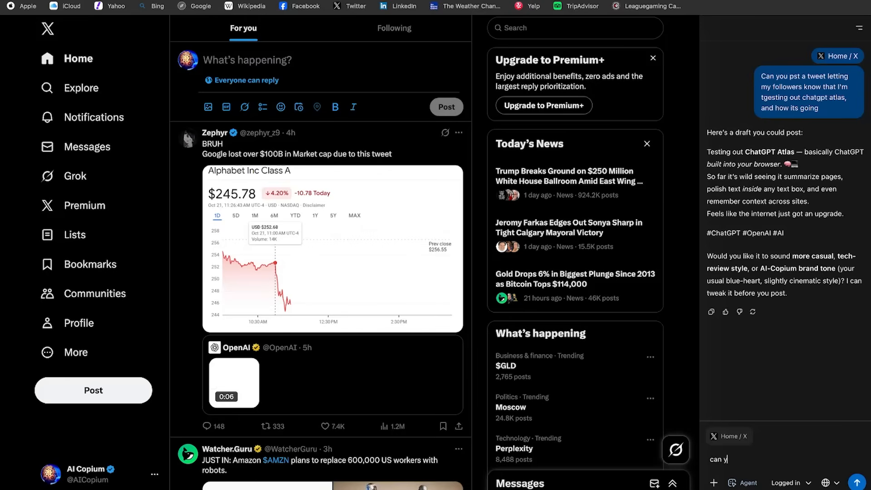
{"action": "type", "text": "ou a"}
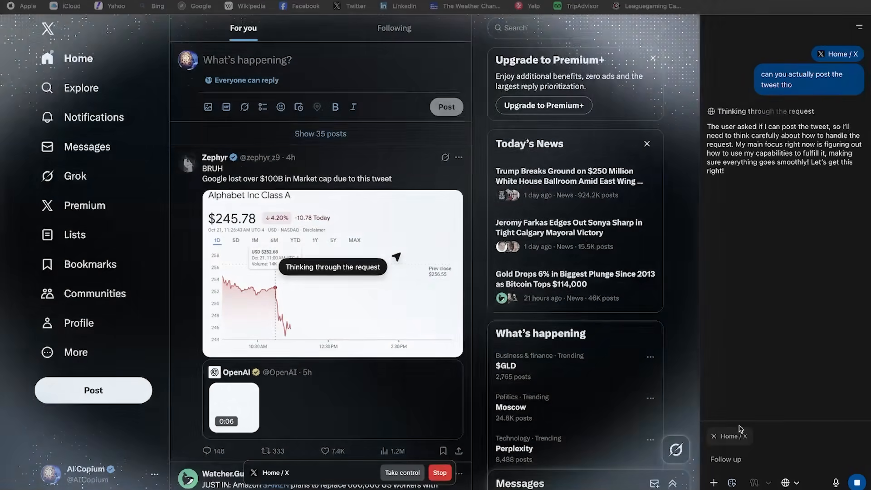
{"action": "mouse_move", "coordinate": [68, 26]}
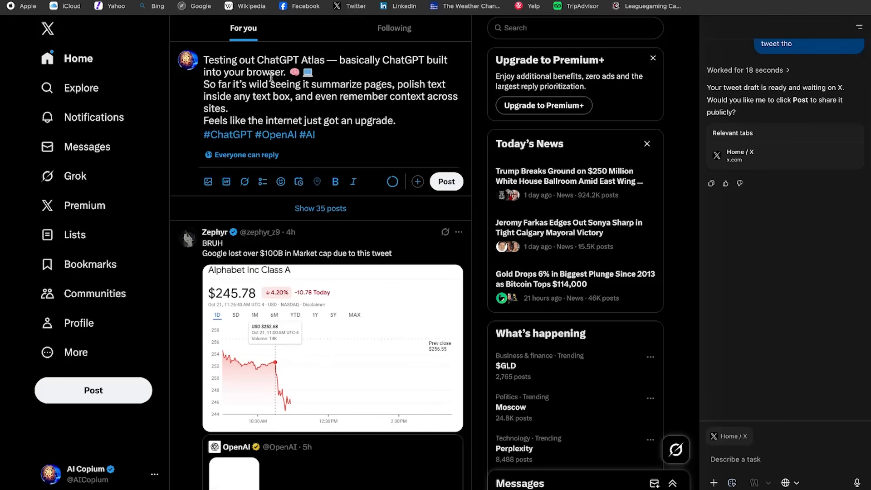
{"action": "mouse_move", "coordinate": [252, 132]}
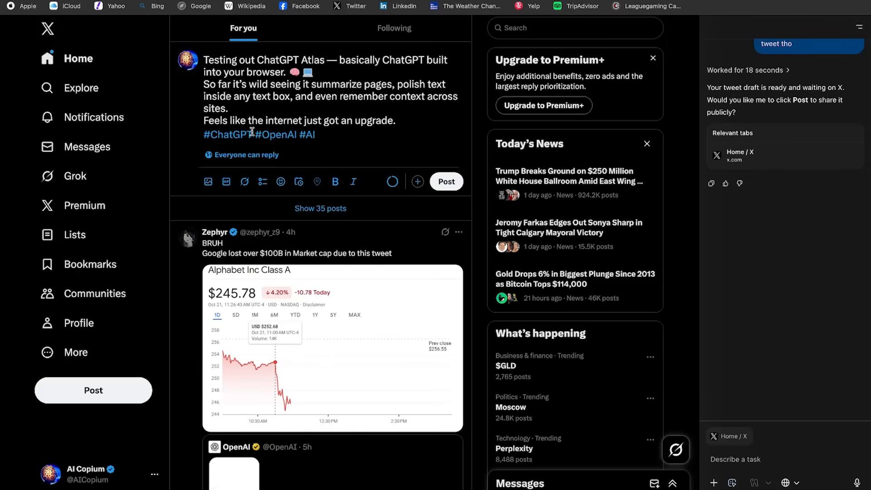
{"action": "mouse_move", "coordinate": [456, 188]}
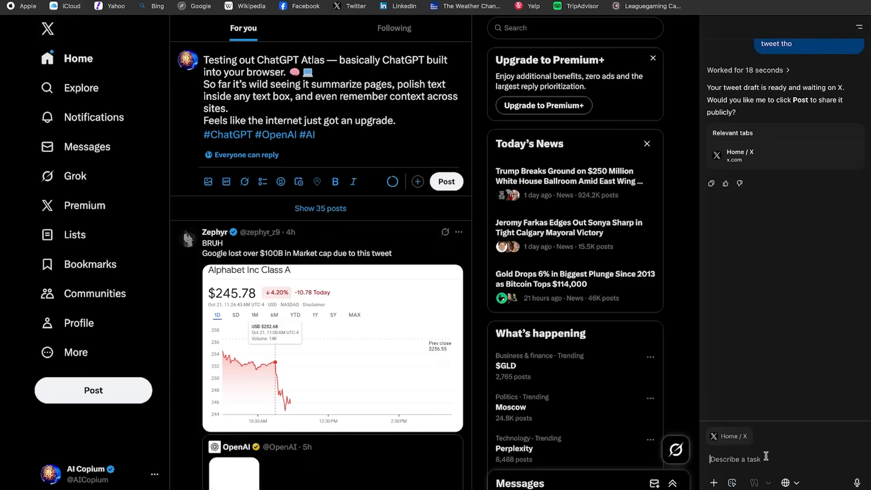
Reply 'yes go ahead and post it' so the agent publishes the tweet on X
{"action": "type", "text": "post"}
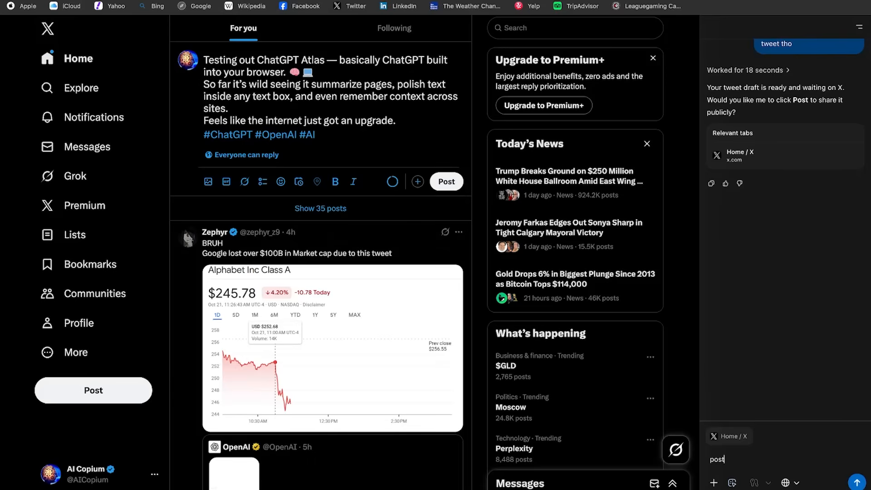
{"action": "type", "text": "yes go ahe"}
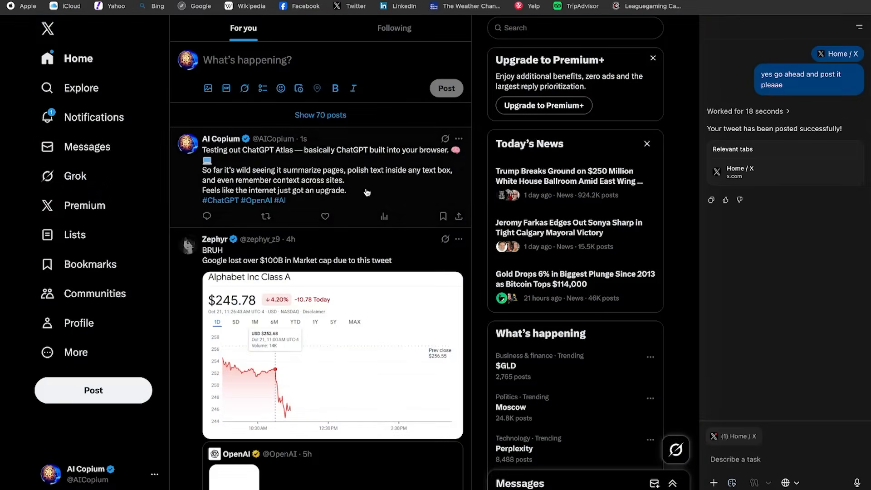
{"action": "mouse_move", "coordinate": [385, 186]}
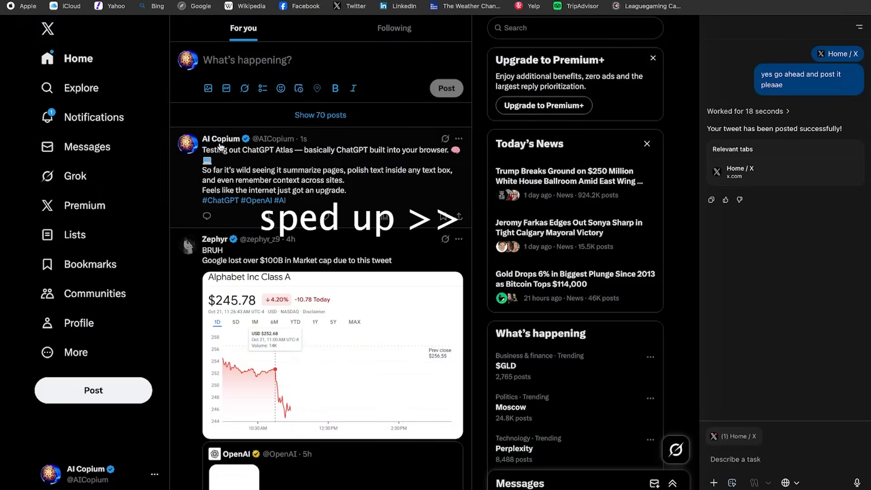
{"action": "mouse_move", "coordinate": [221, 137]}
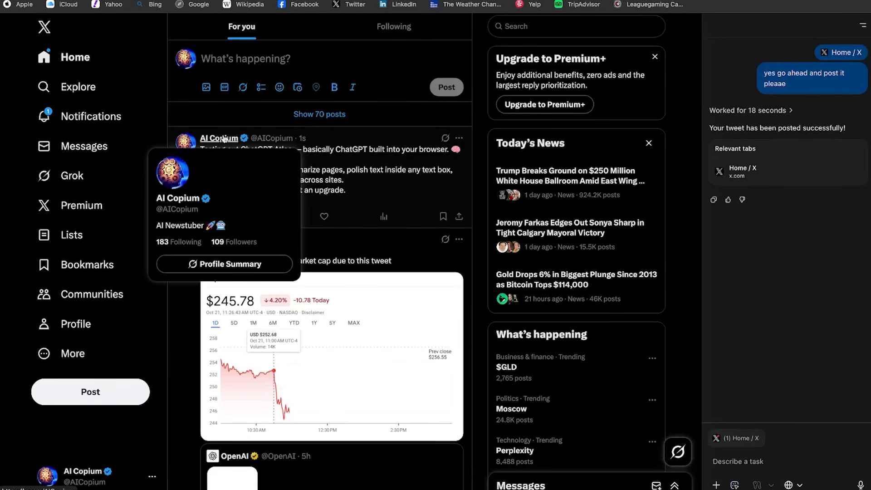
{"action": "scroll", "scroll_direction": "down", "scroll_amount": 3}
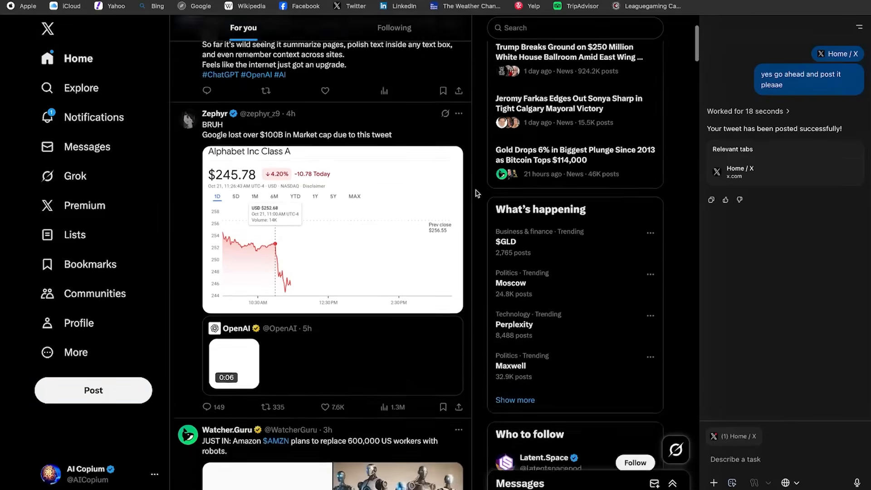
{"action": "scroll", "scroll_direction": "down", "scroll_amount": 3}
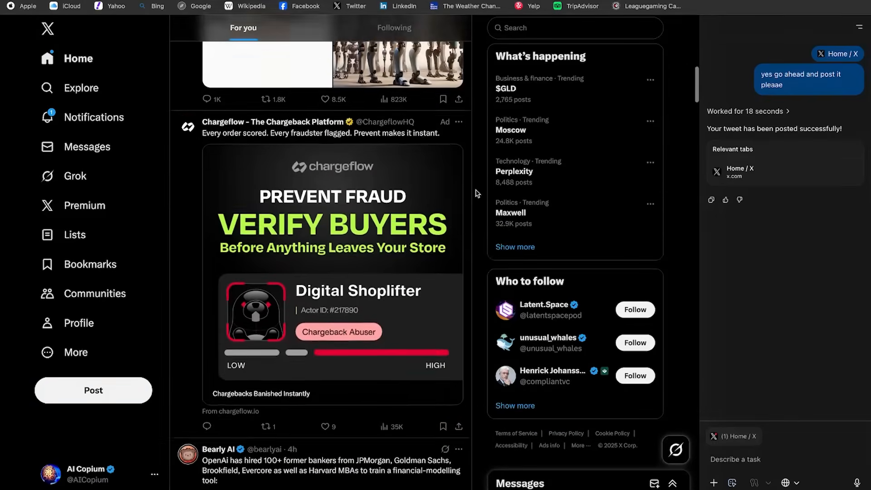
{"action": "scroll", "scroll_direction": "up", "scroll_amount": 3}
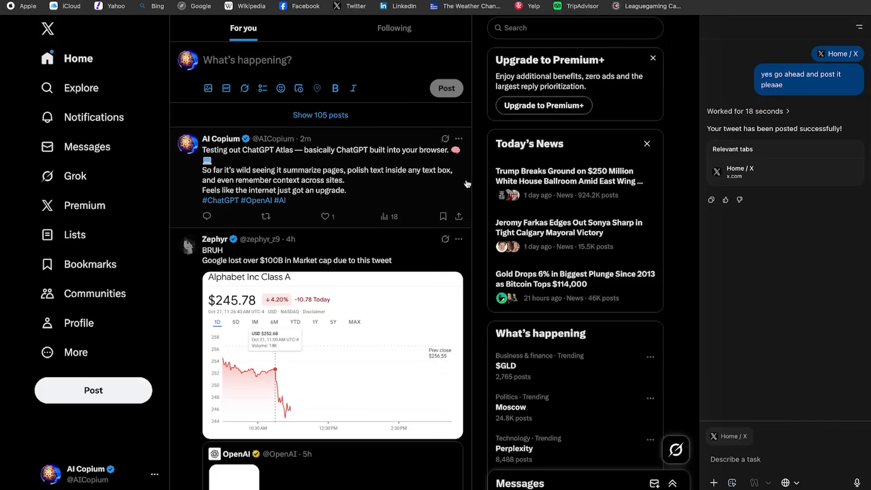
{"action": "left_click", "coordinate": [737, 23]}
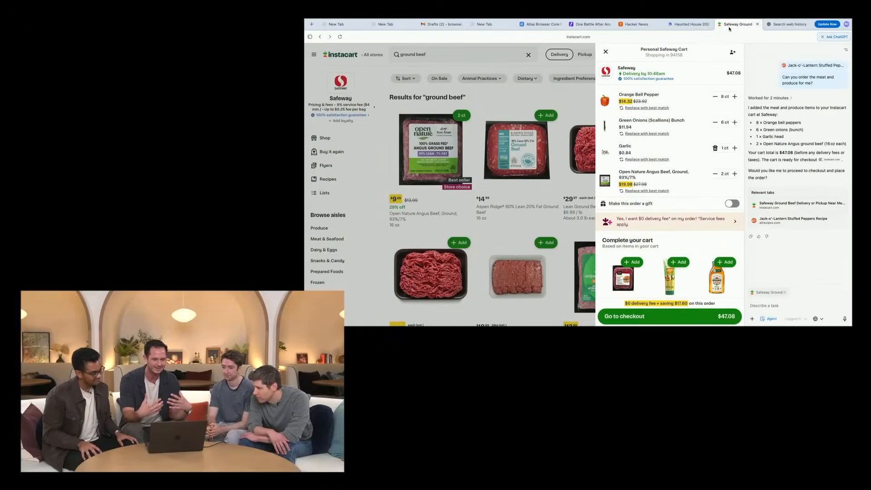
{"action": "mouse_move", "coordinate": [729, 28]}
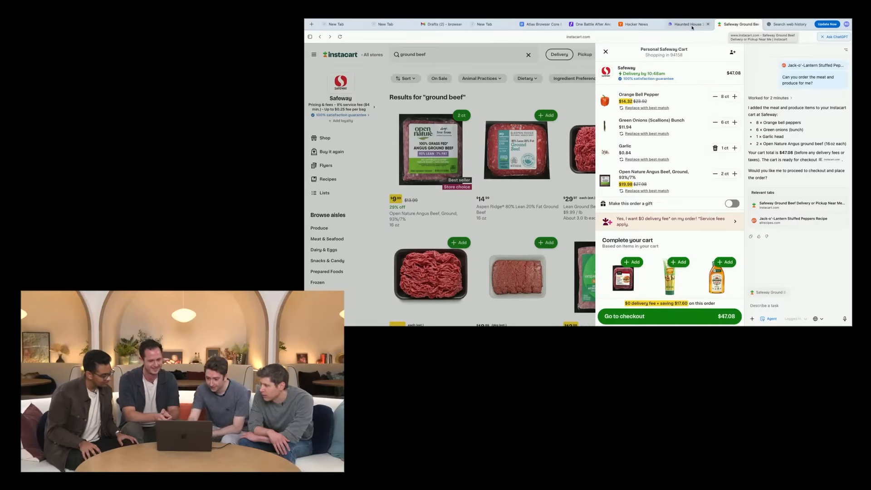
Switch from the Instacart cart tab to the Haunted House 2025 Linear issues board
{"action": "left_click", "coordinate": [687, 24]}
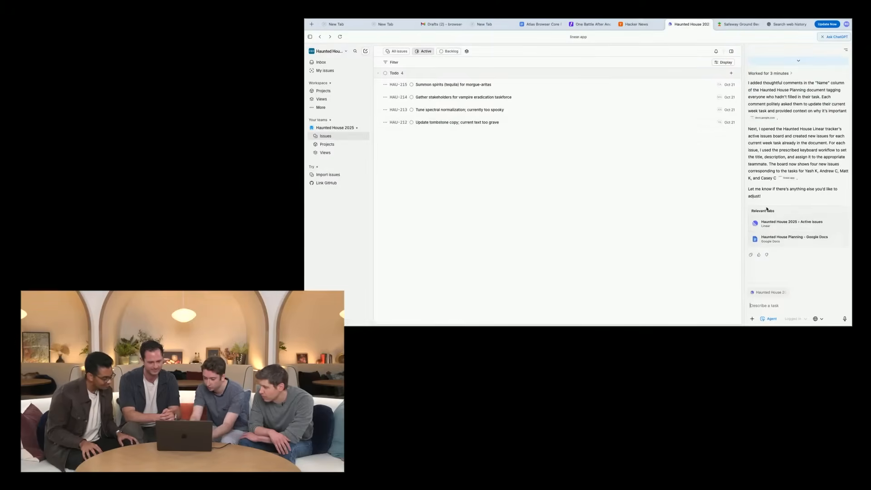
{"action": "mouse_move", "coordinate": [795, 239]}
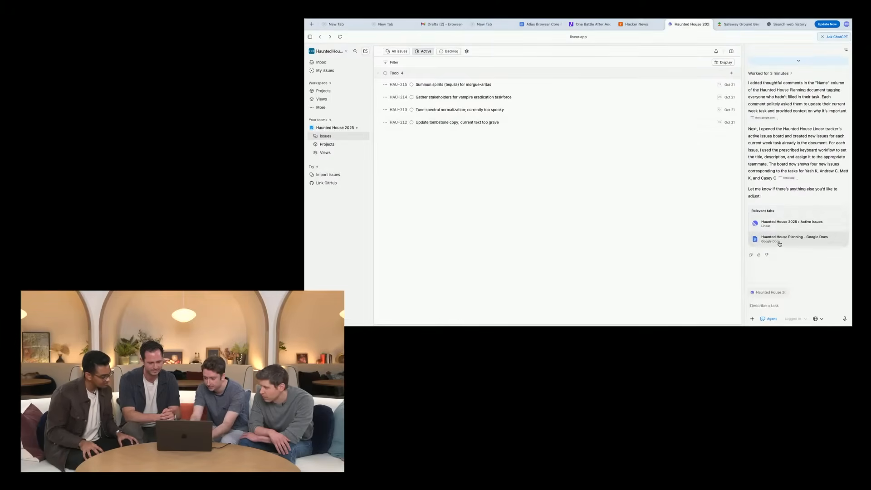